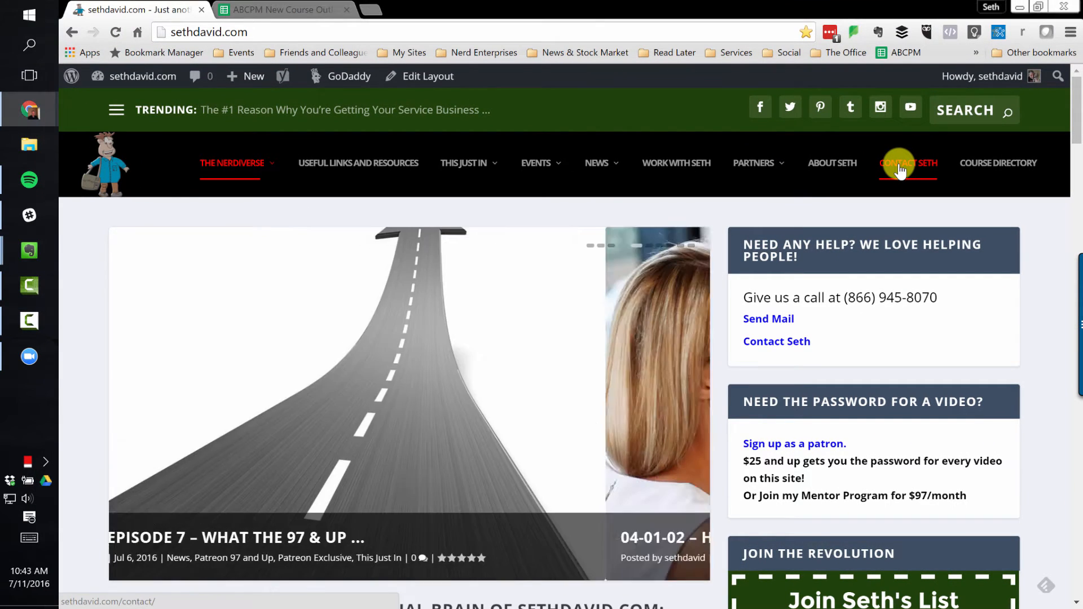
- Go to the Contact Me page and scroll through its contact form fields
click(906, 162)
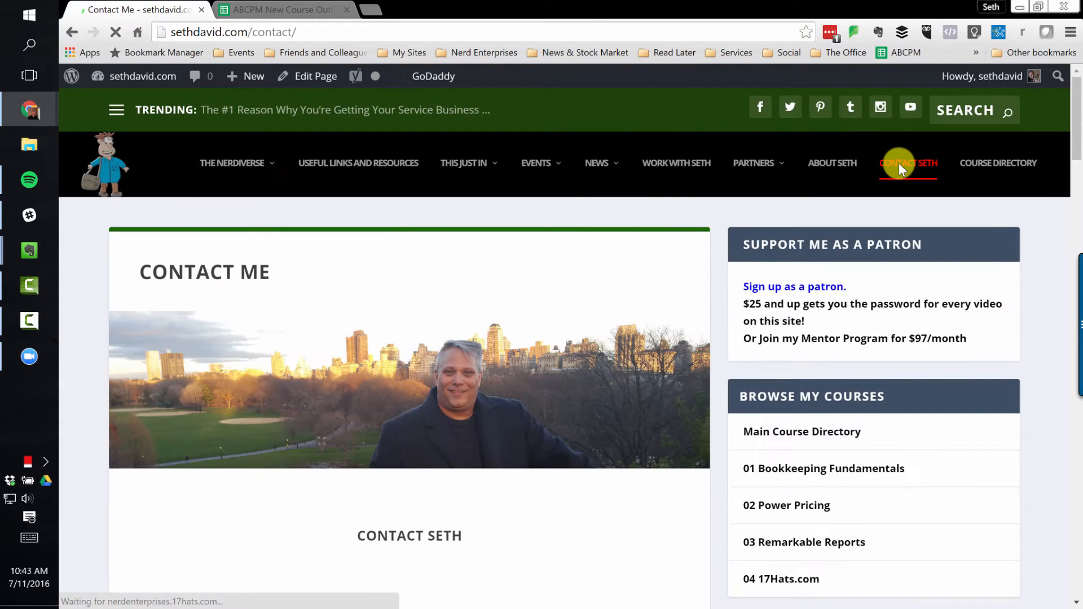
scroll(down, 3)
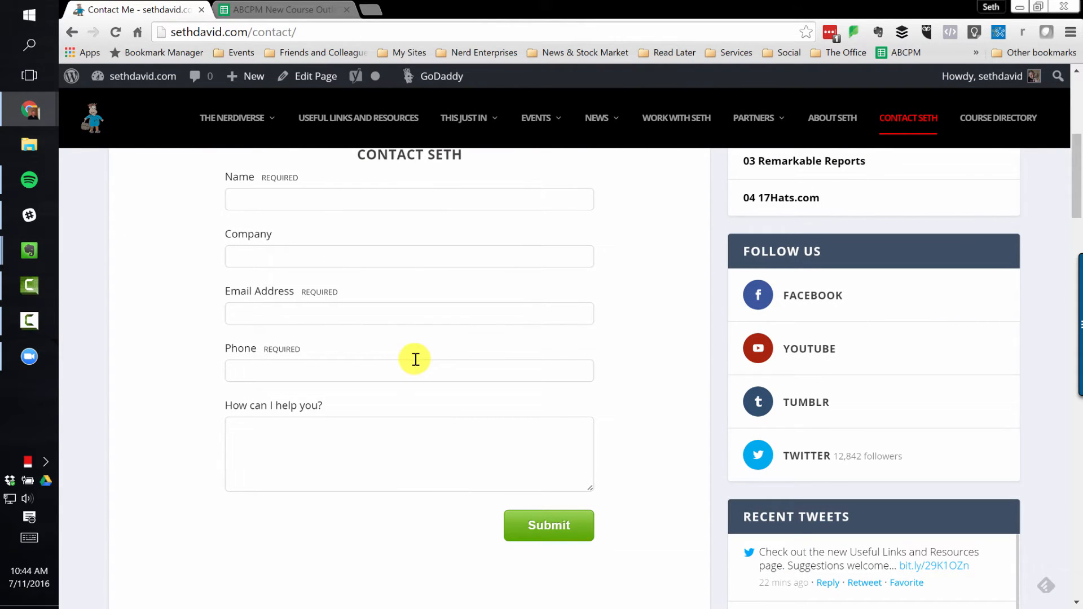
scroll(up, 3)
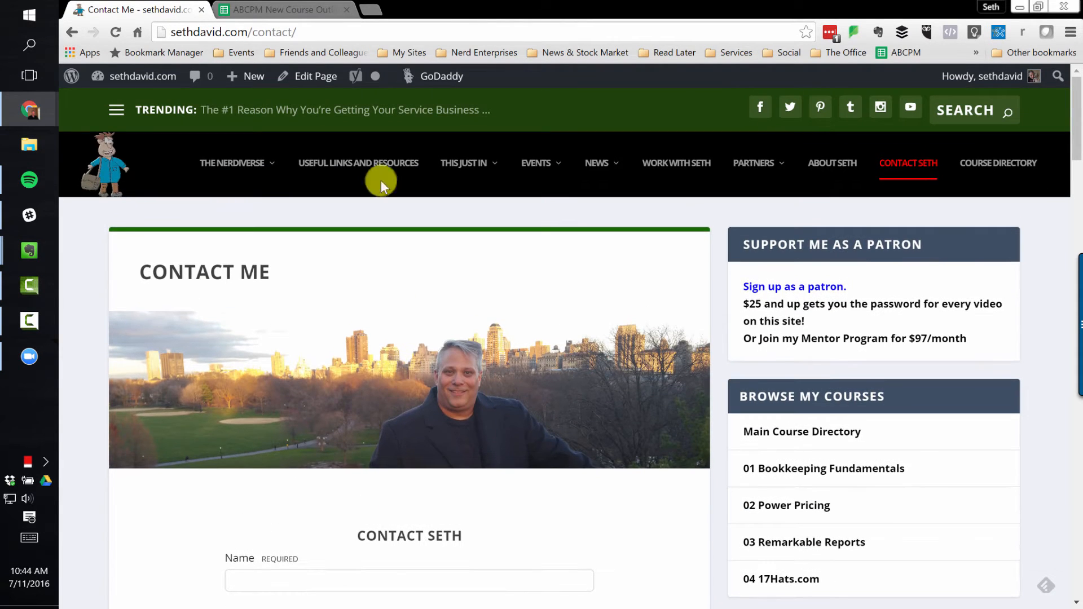
- Review the ABCPM course outline's lesson rows in Google Sheets, then return to the website
click(283, 10)
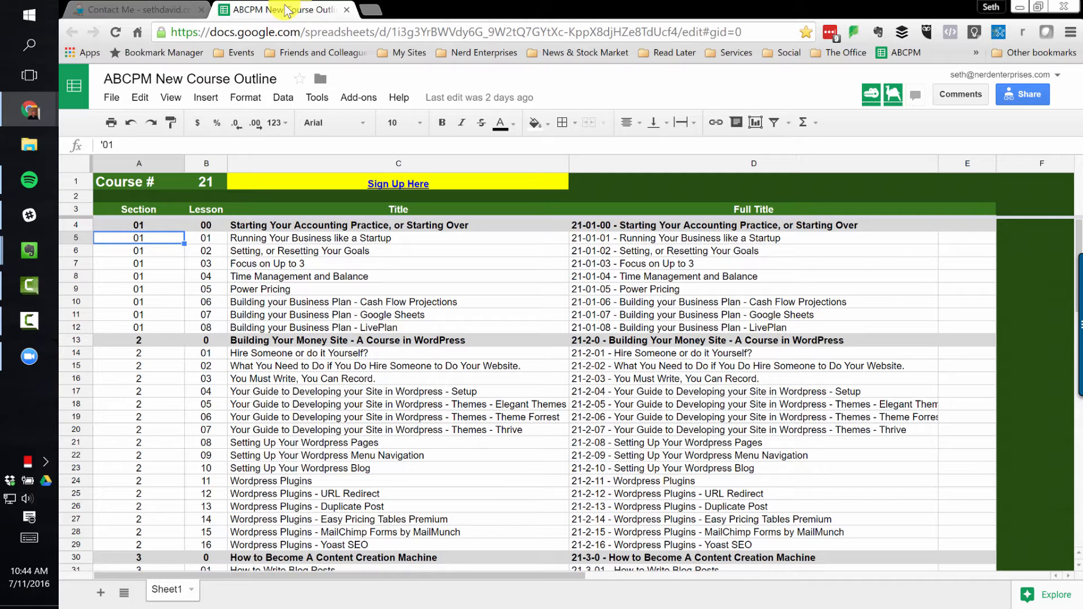
click(134, 9)
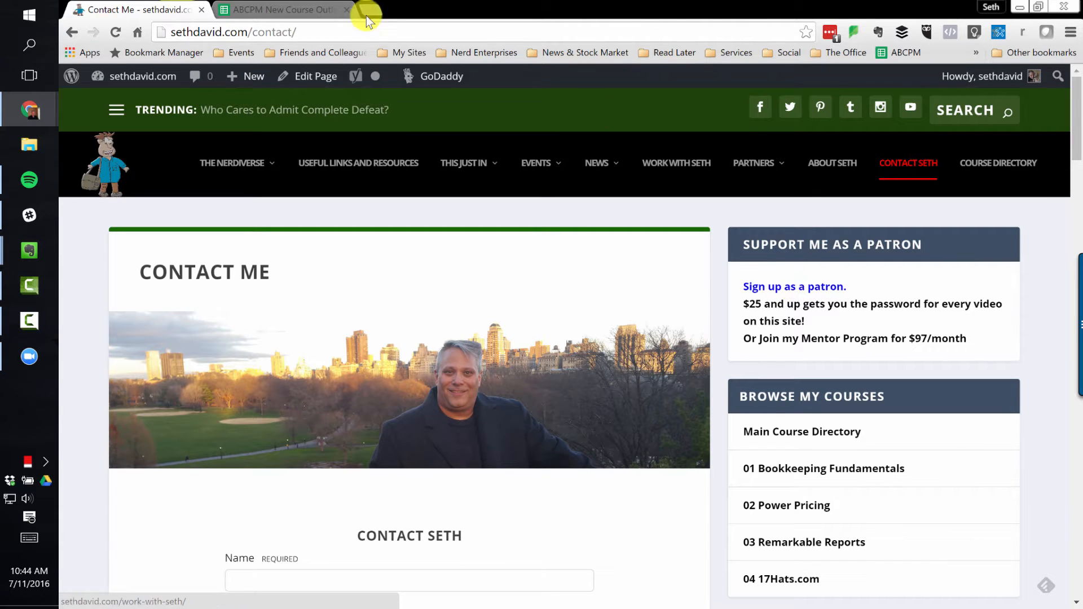
click(280, 11)
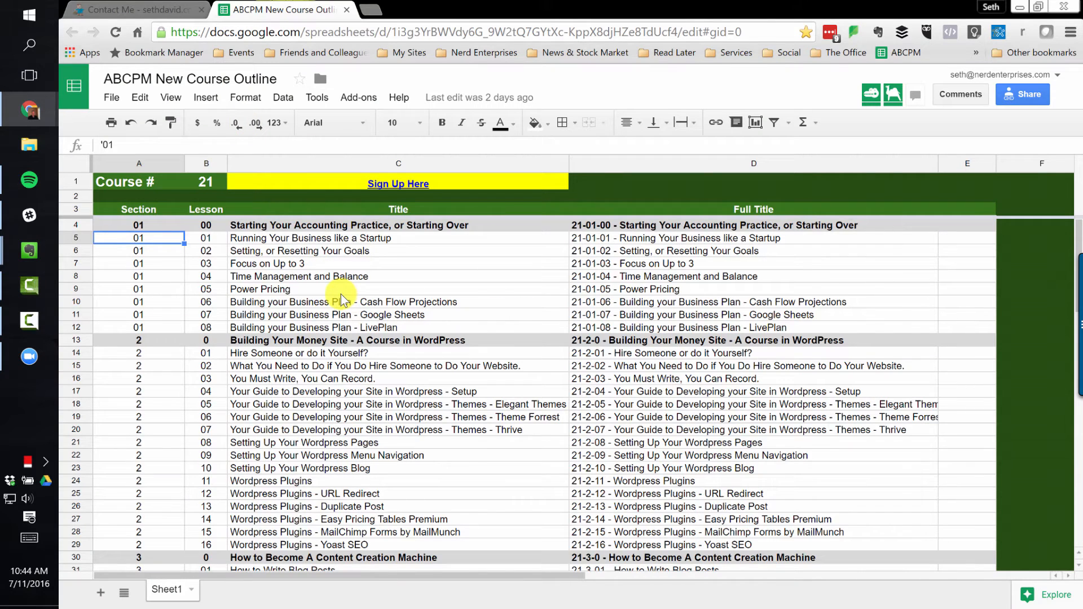
scroll(down, 3)
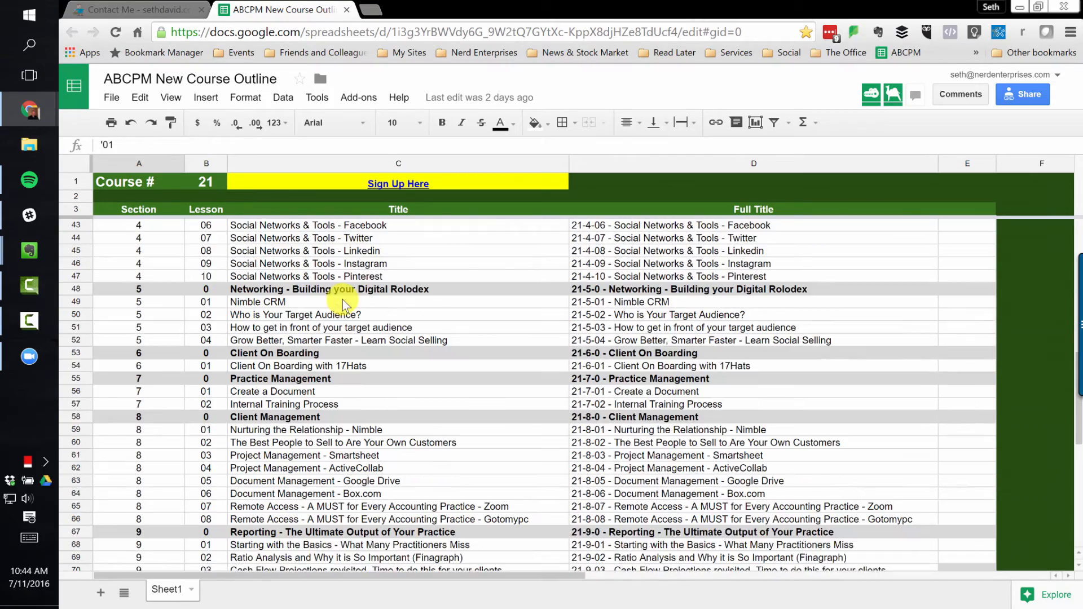
scroll(down, 3)
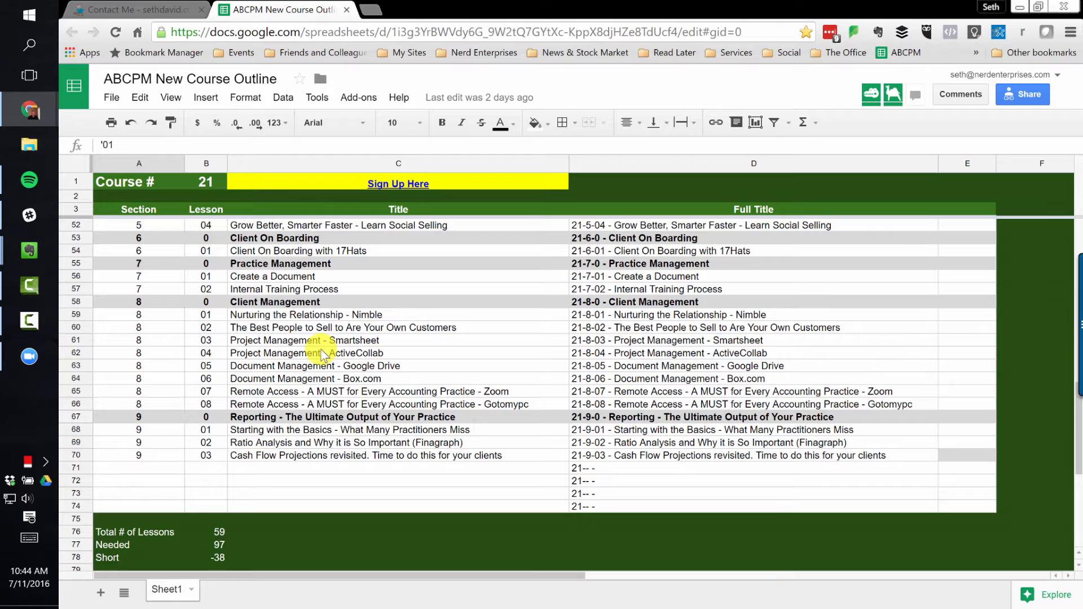
mouse_move(290, 304)
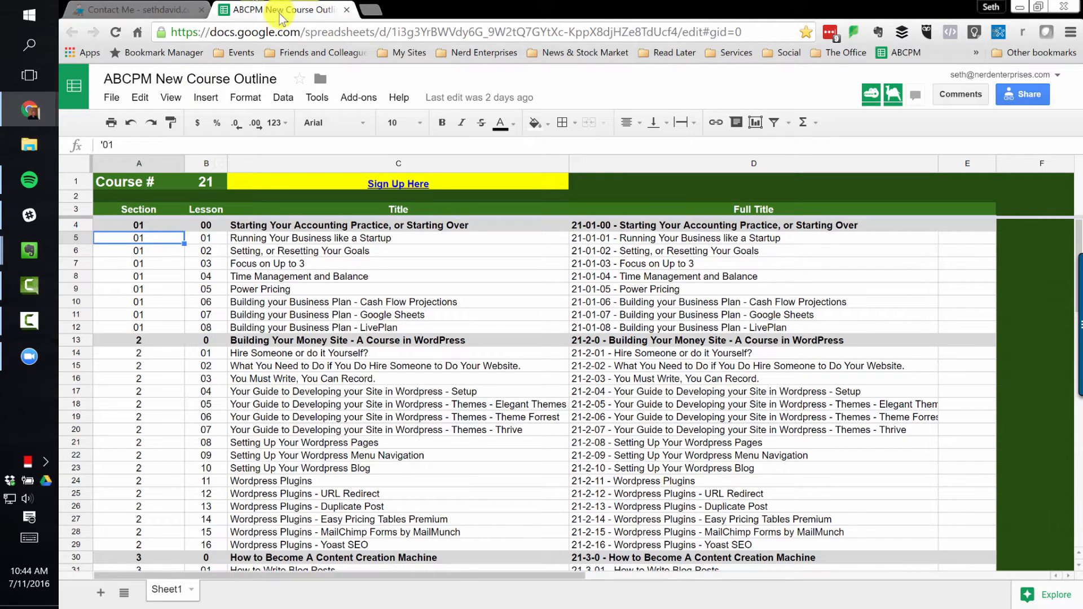
click(135, 11)
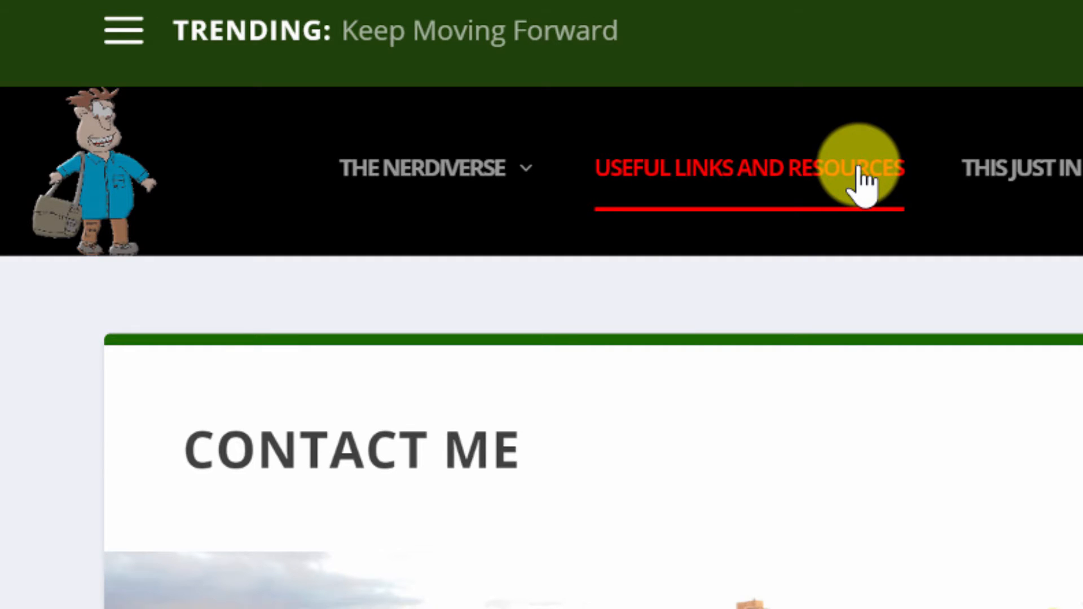
- Go to the Useful Links and Resources page from the top menu
click(746, 168)
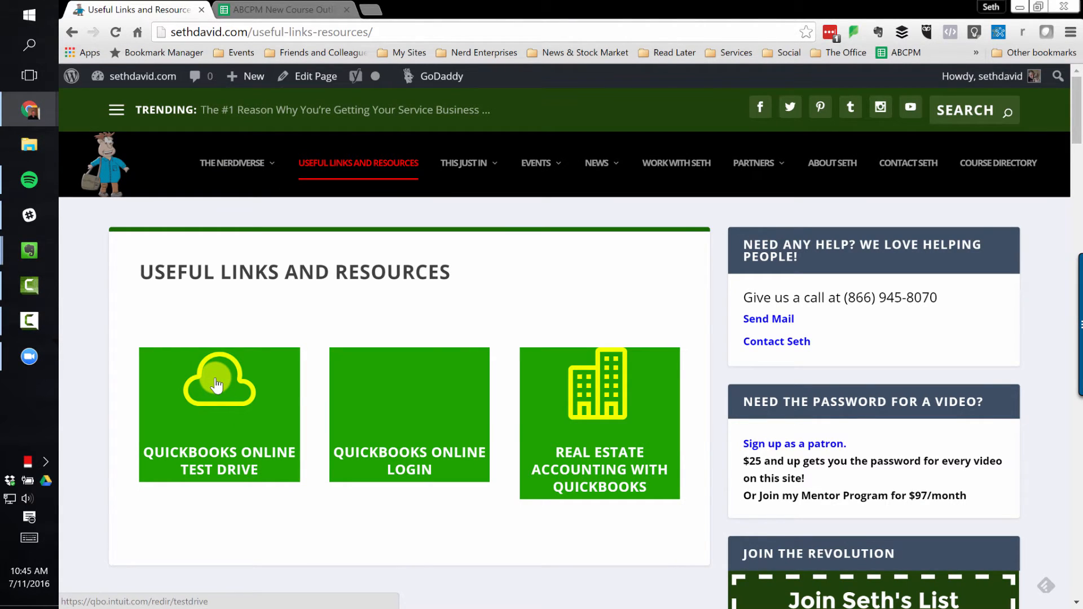
- Launch the QuickBooks Online Test Drive and pass the security check with digits 47 and 3
click(219, 384)
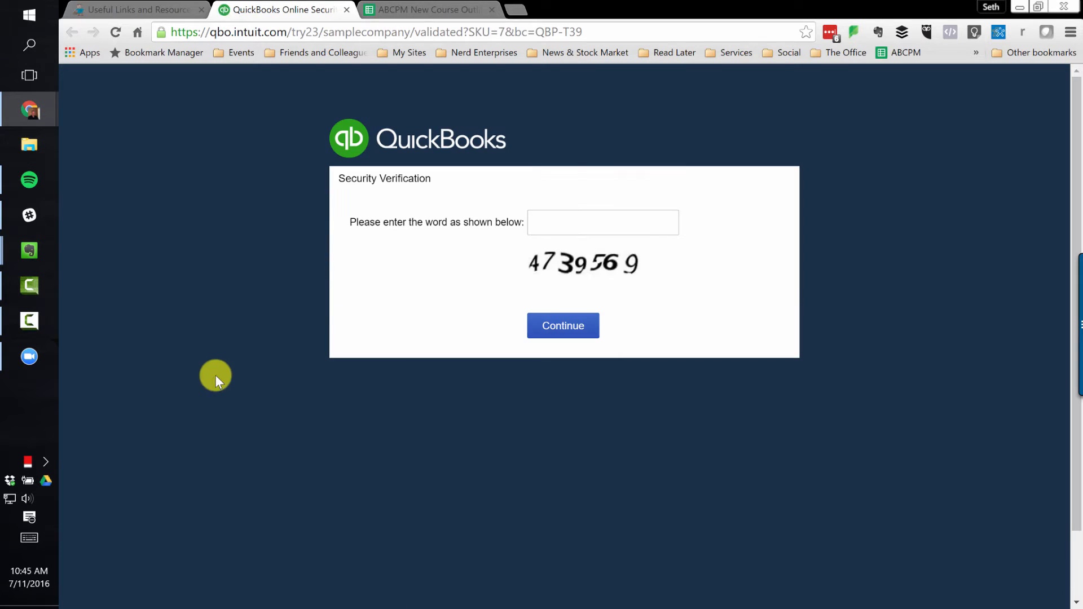
text(47)
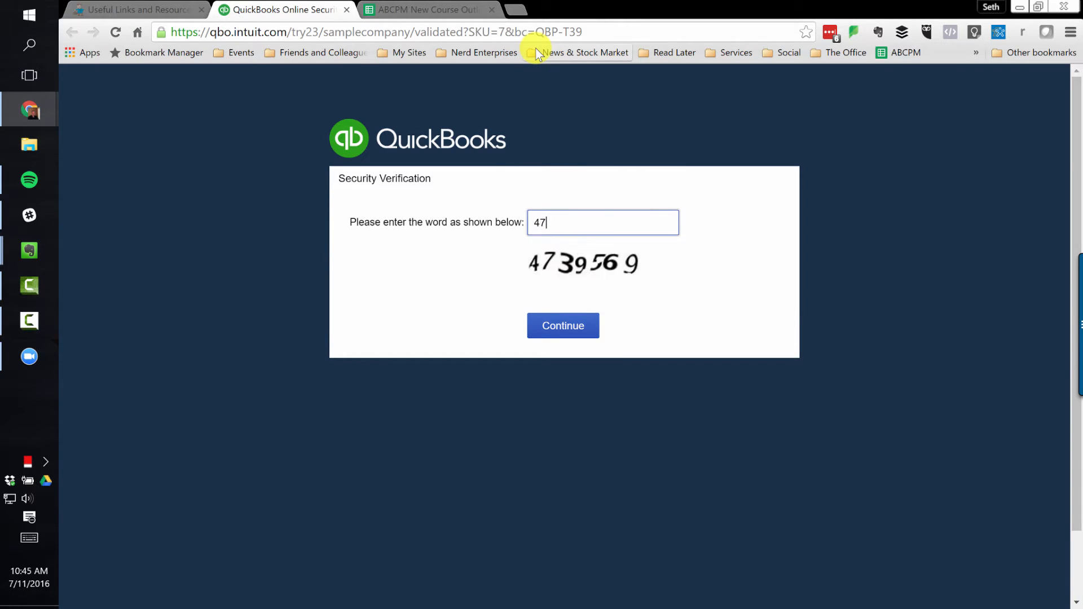
text(3)
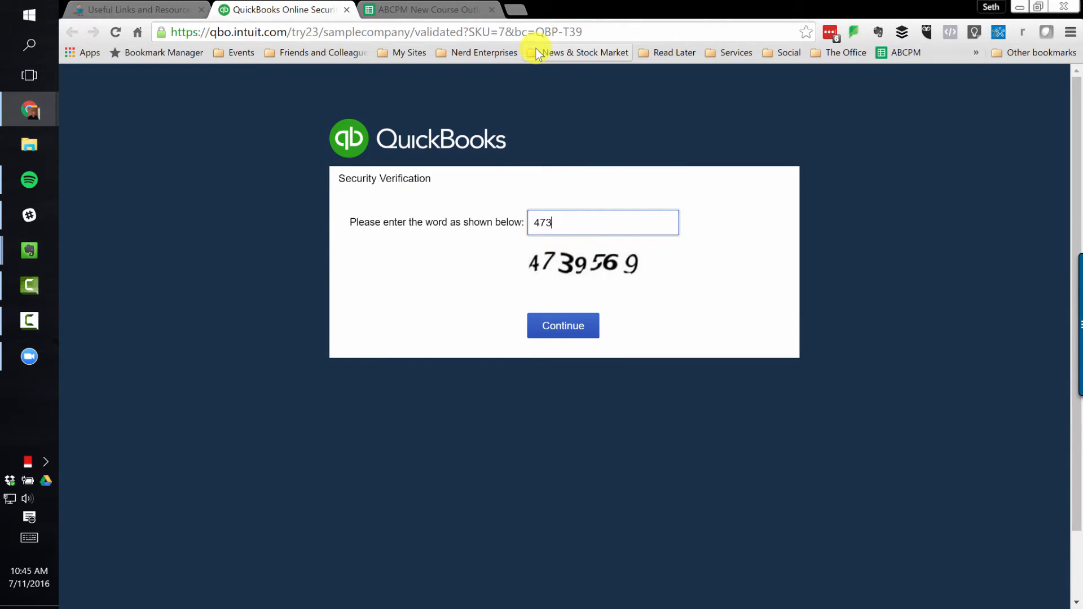
click(562, 325)
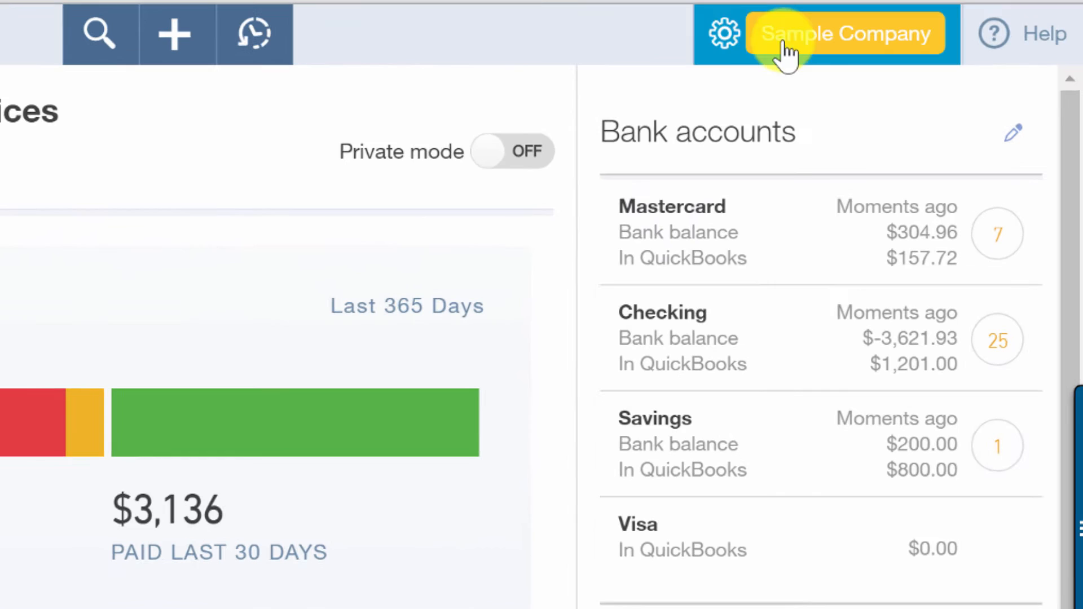
mouse_move(853, 38)
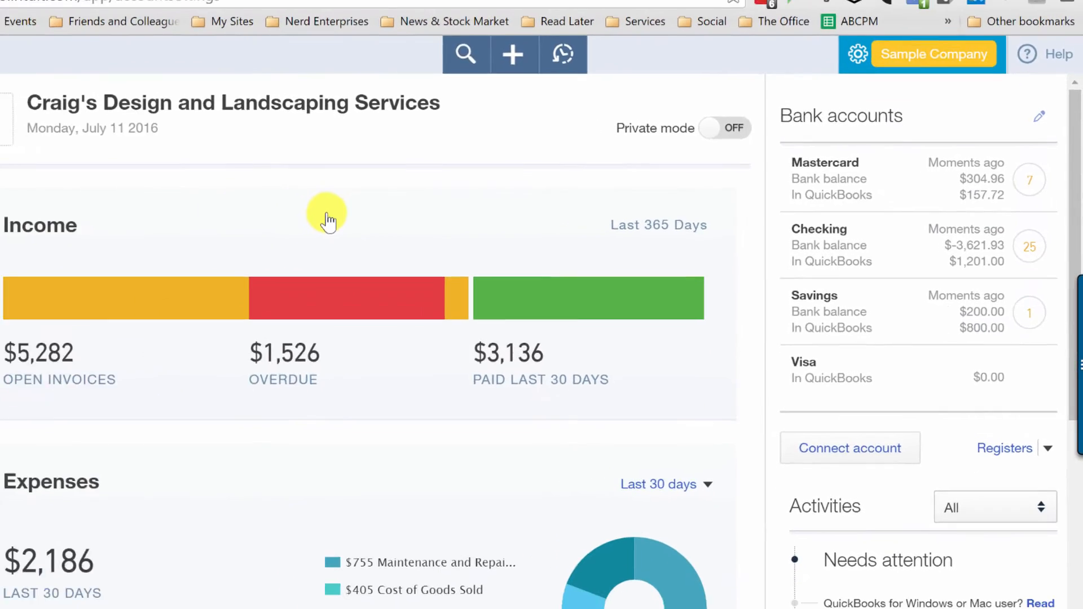
- From Account and Settings > Sales, reach Custom Form Styles and start a new style
click(857, 55)
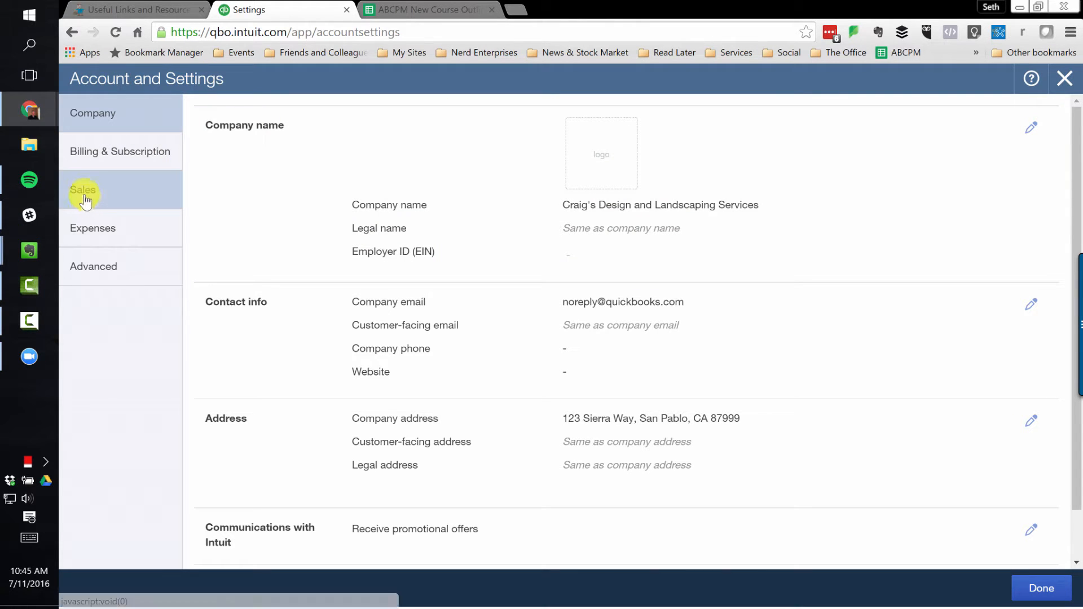
click(82, 189)
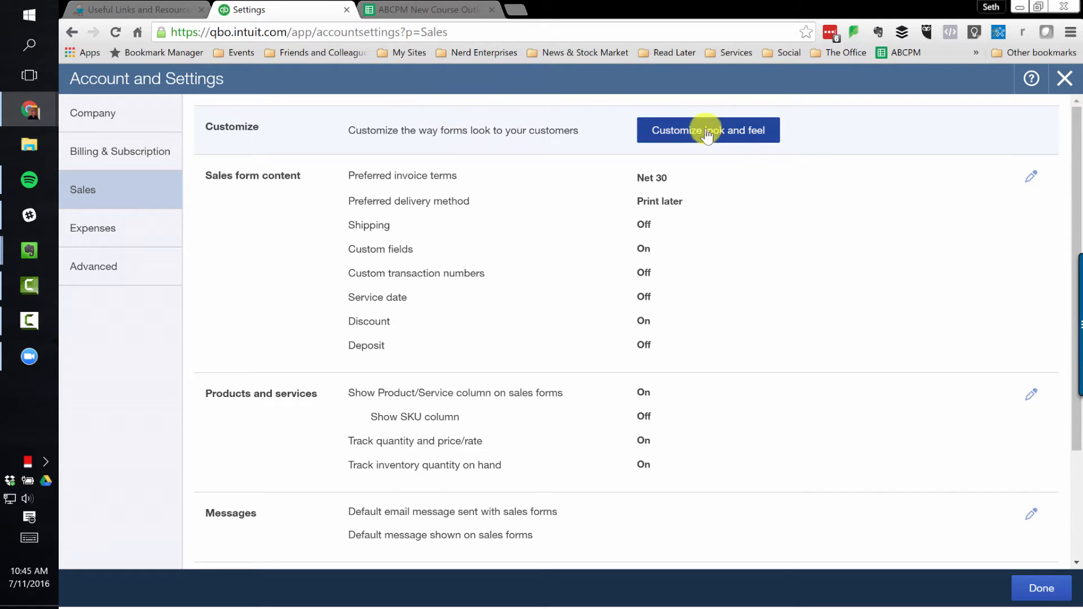
click(708, 130)
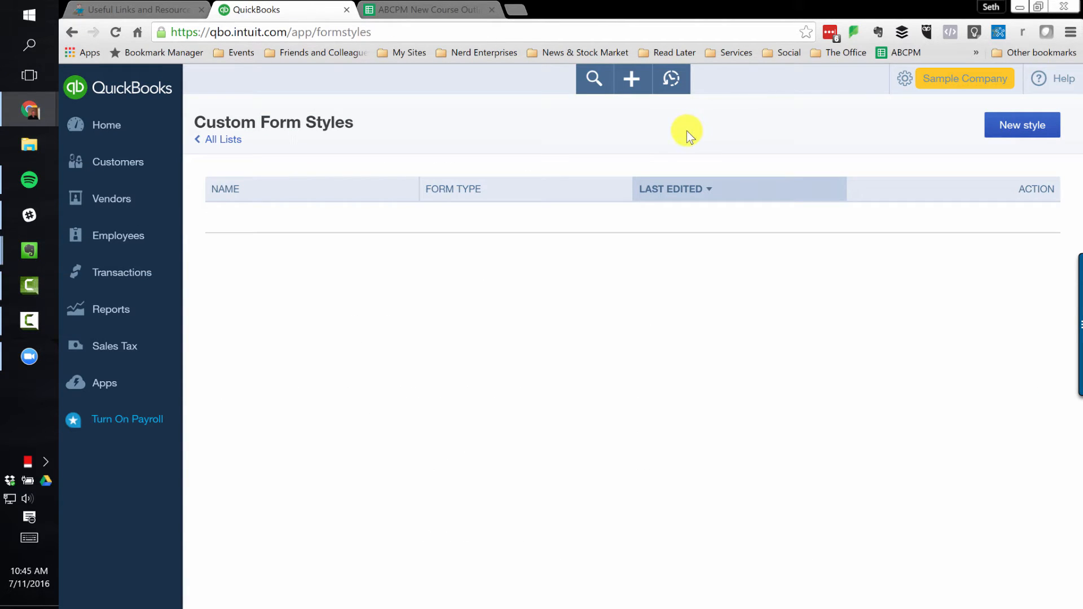
mouse_move(251, 215)
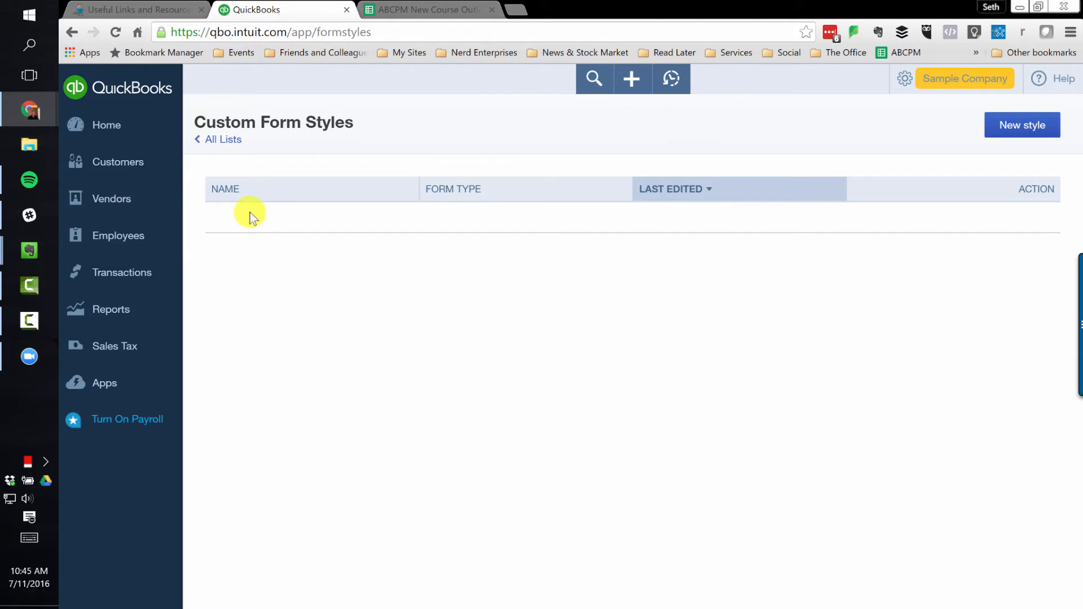
mouse_move(924, 150)
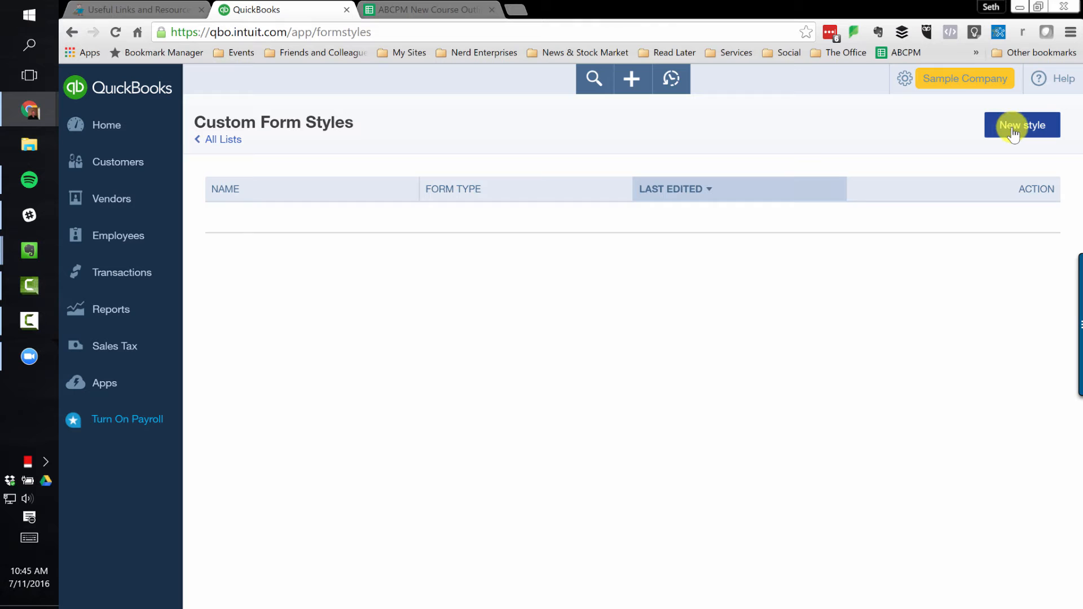
click(1022, 125)
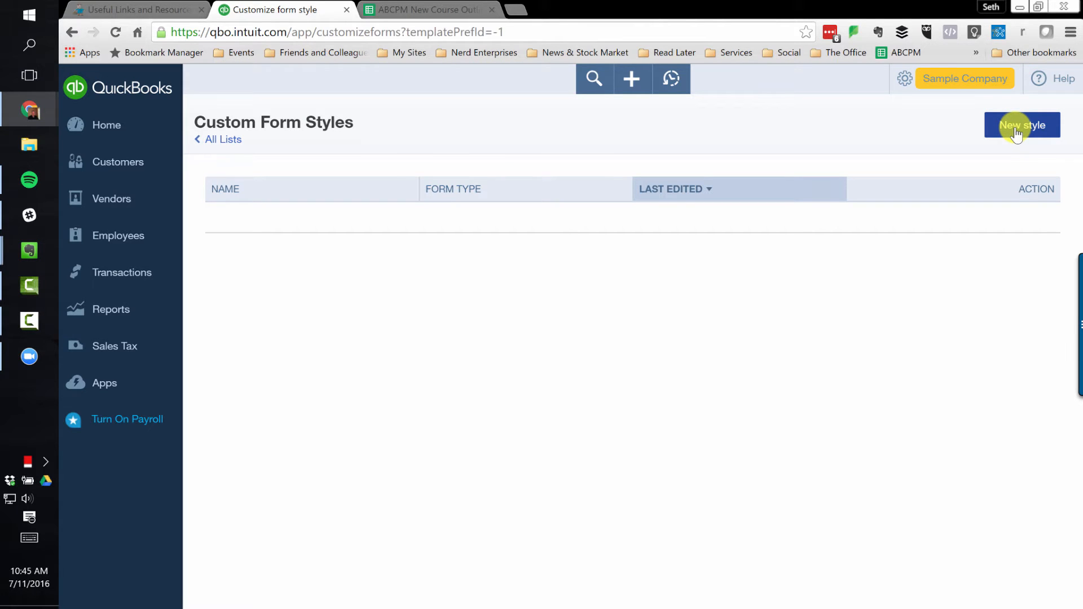
- Name the new form style "Seth's Invoice"
click(1022, 125)
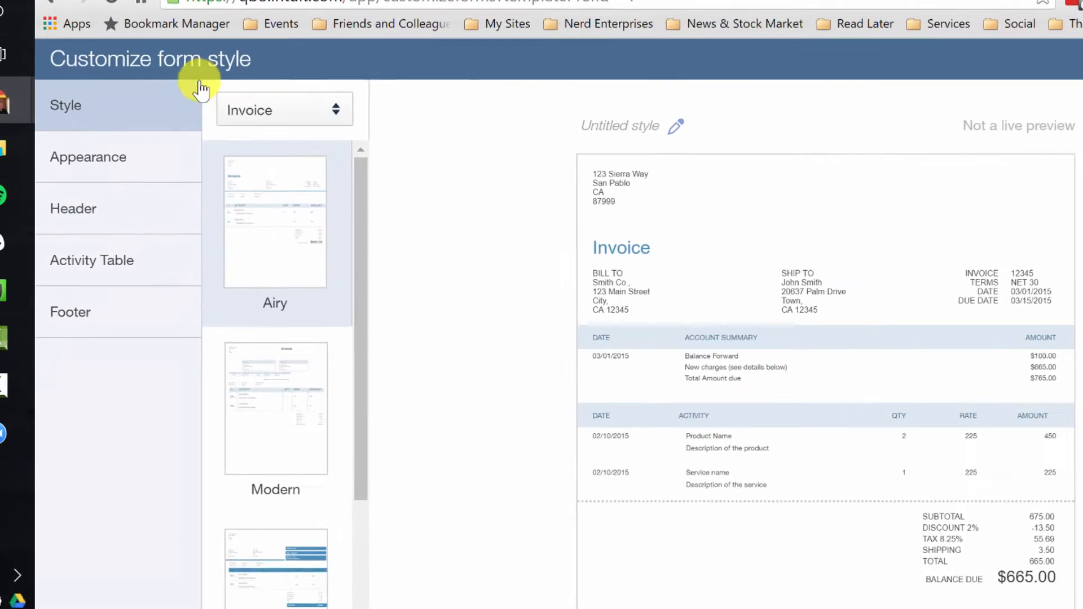
click(283, 110)
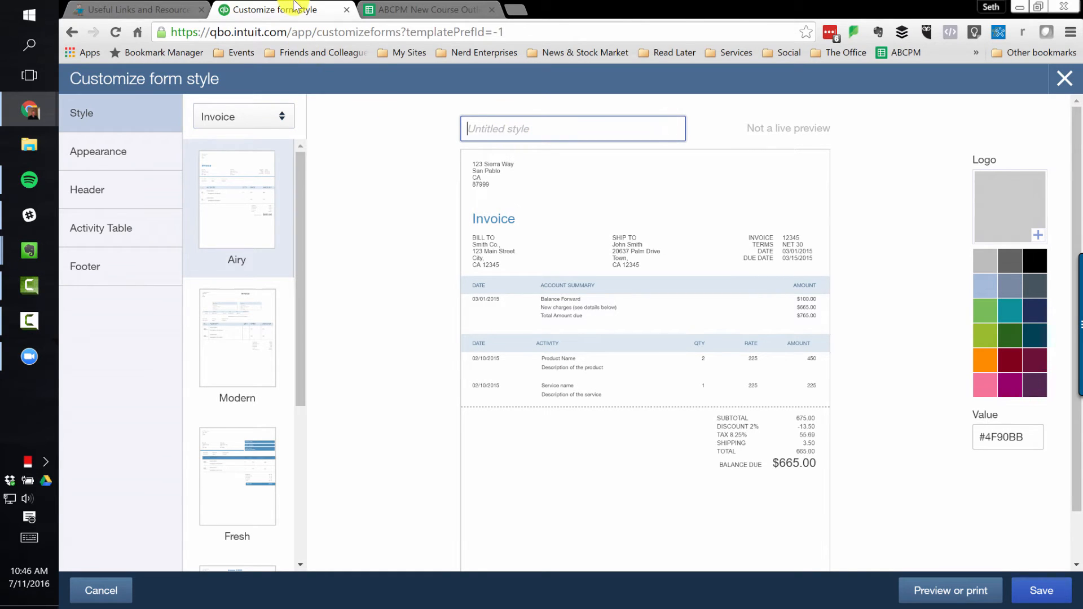
text(Seth's)
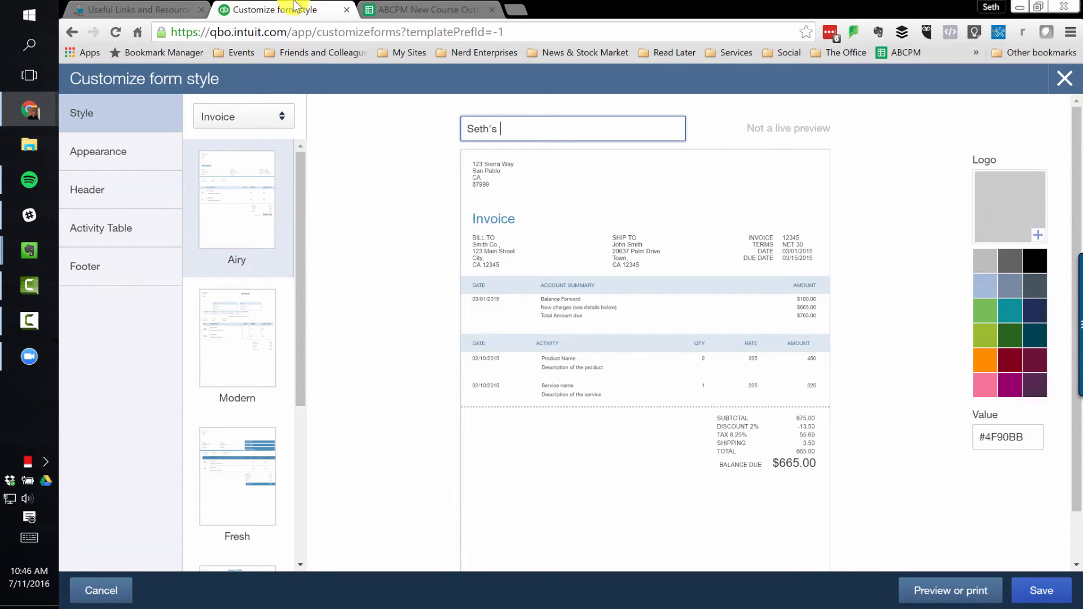
text(Invoice)
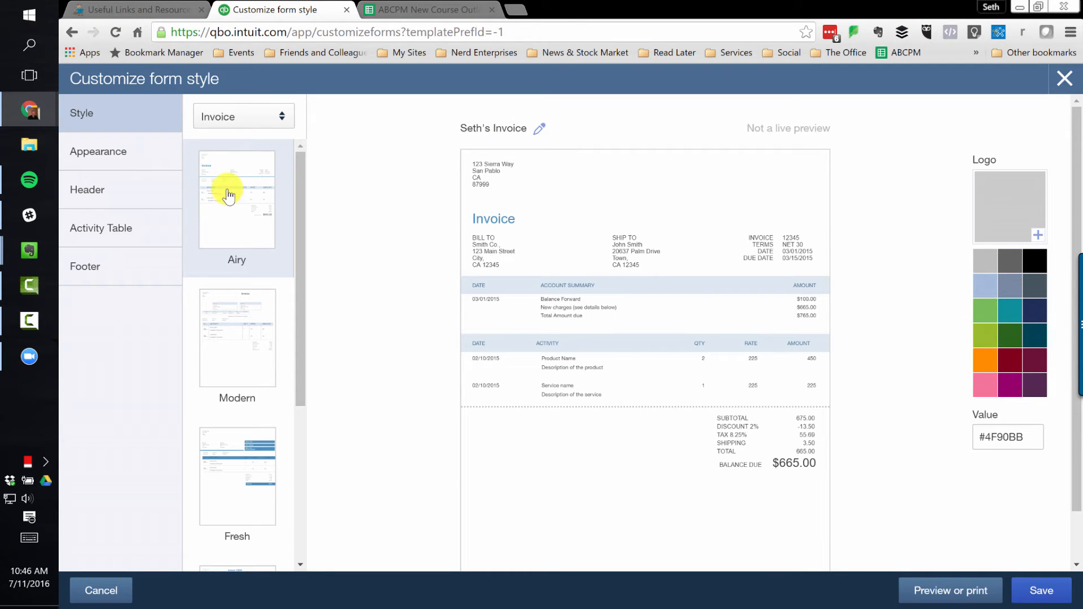
- Preview the Modern and Friendly templates, then choose Bold
click(236, 325)
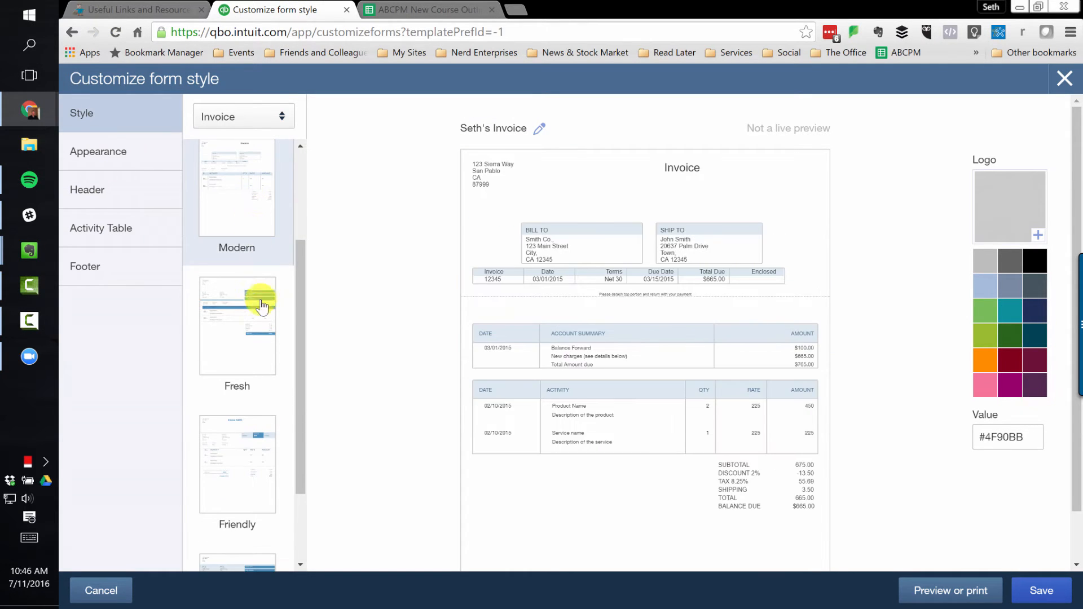
click(236, 325)
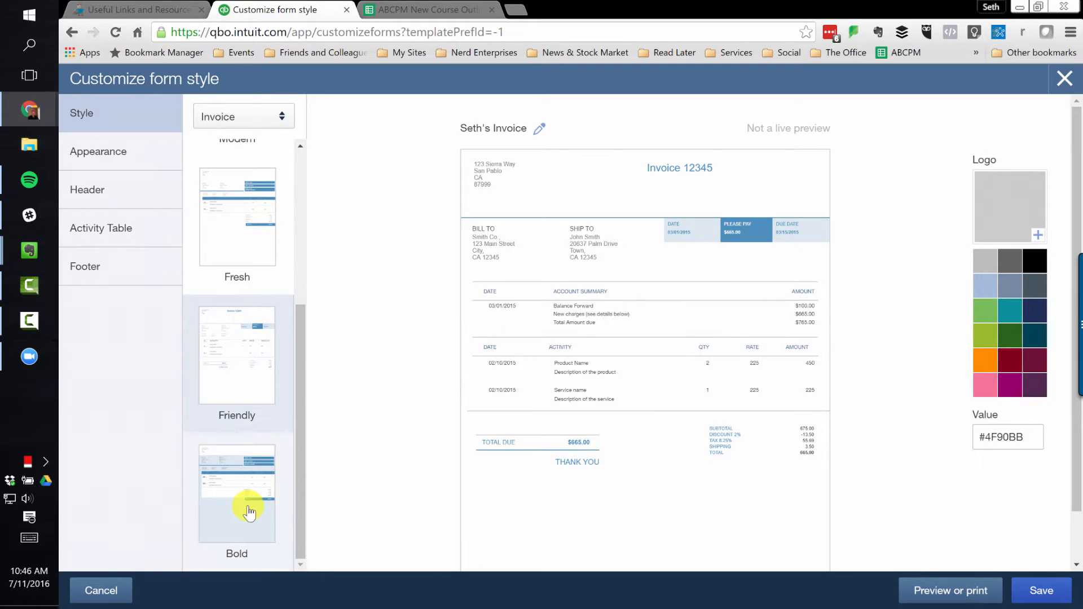
click(236, 492)
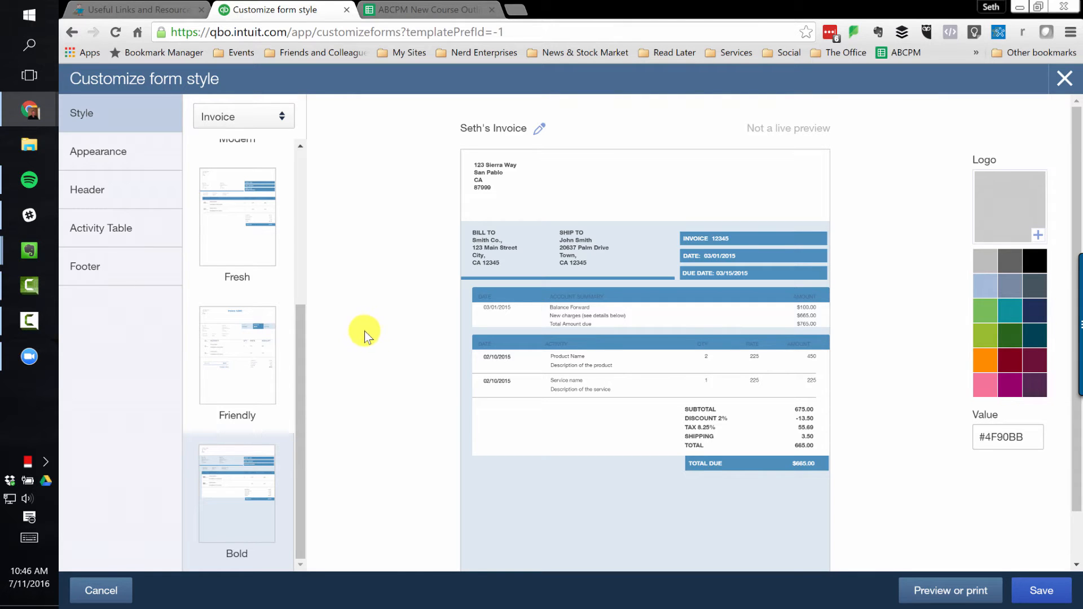
mouse_move(384, 325)
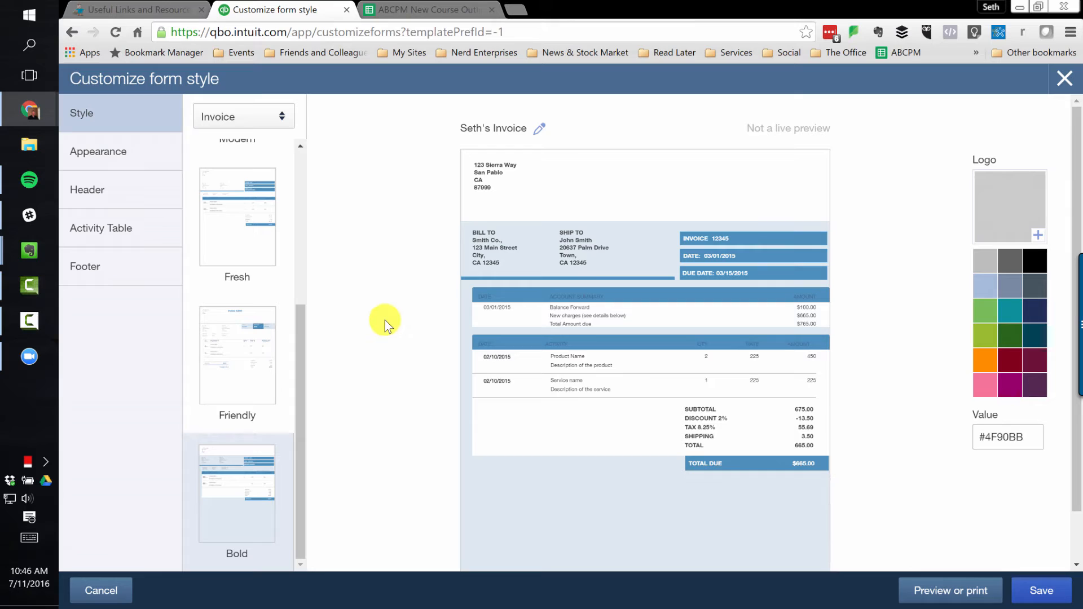
mouse_move(629, 248)
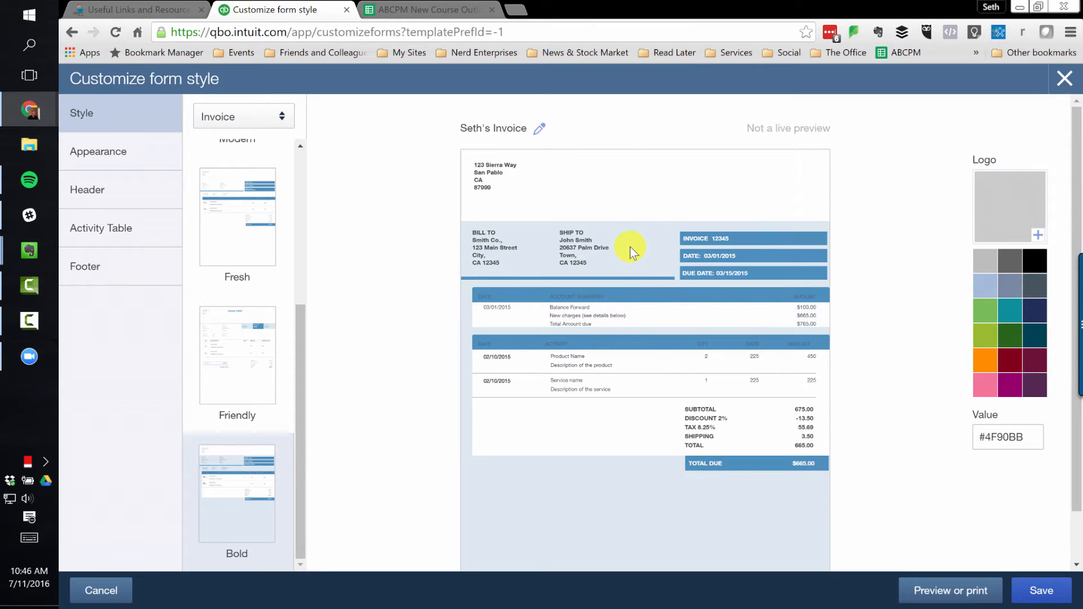
mouse_move(629, 244)
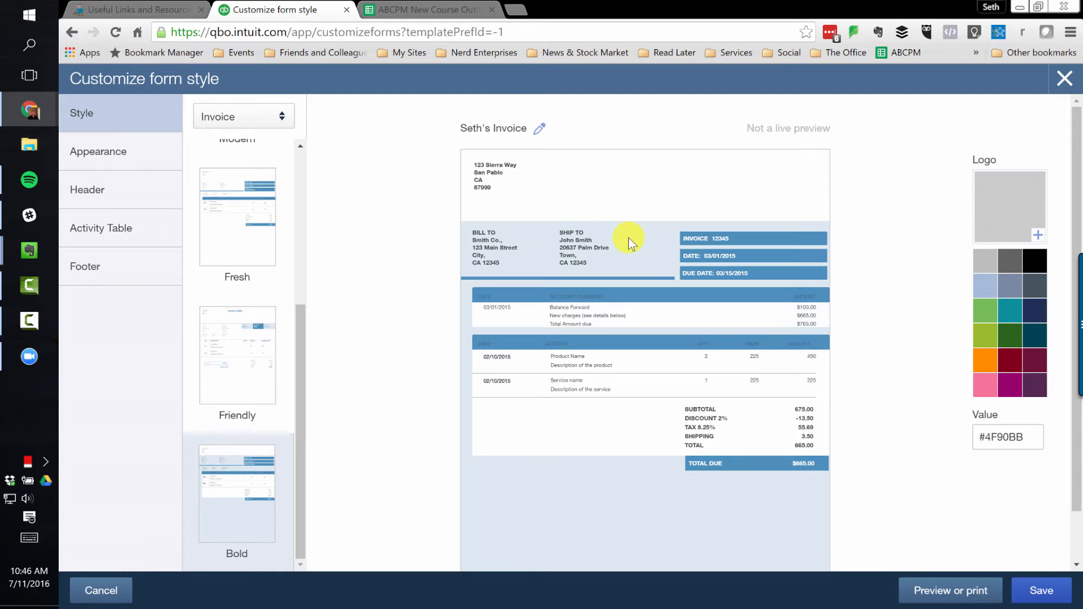
mouse_move(425, 269)
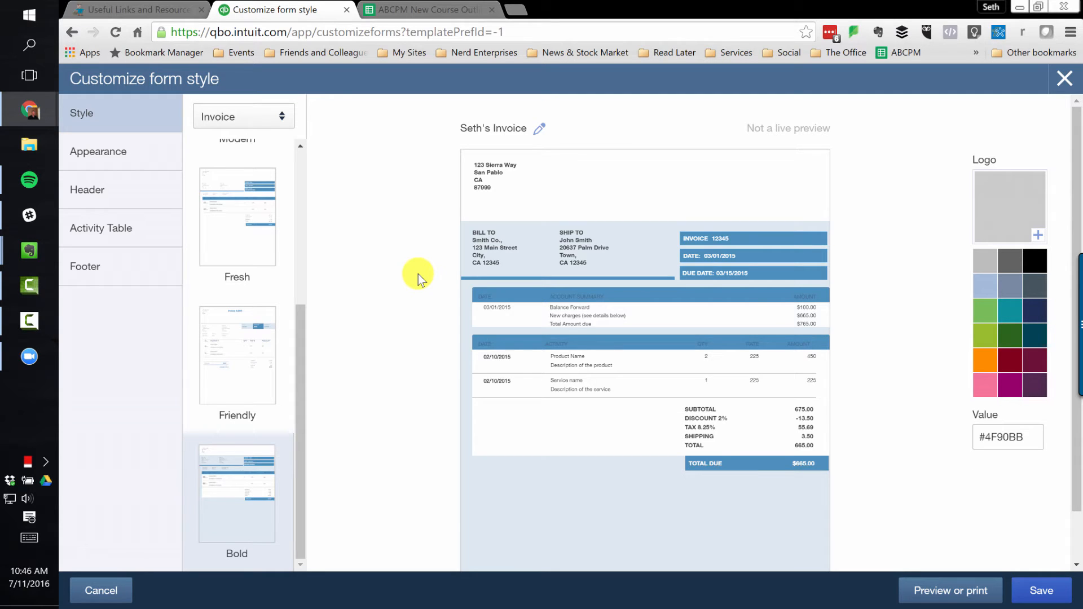
mouse_move(244, 474)
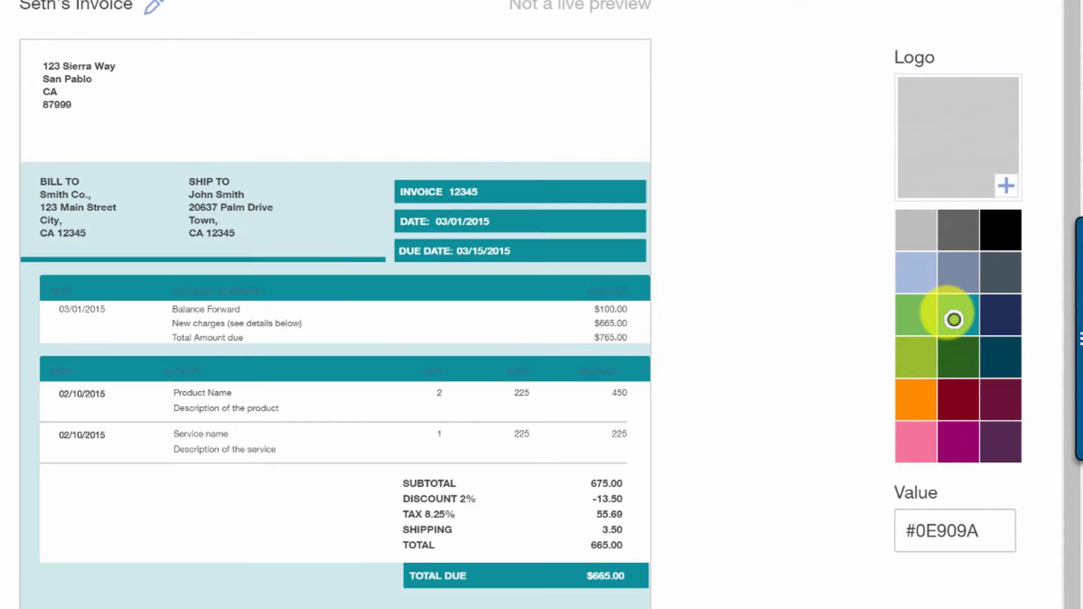
- Change the Bold invoice colour to teal (#0E909A) and move on to Appearance settings
click(958, 316)
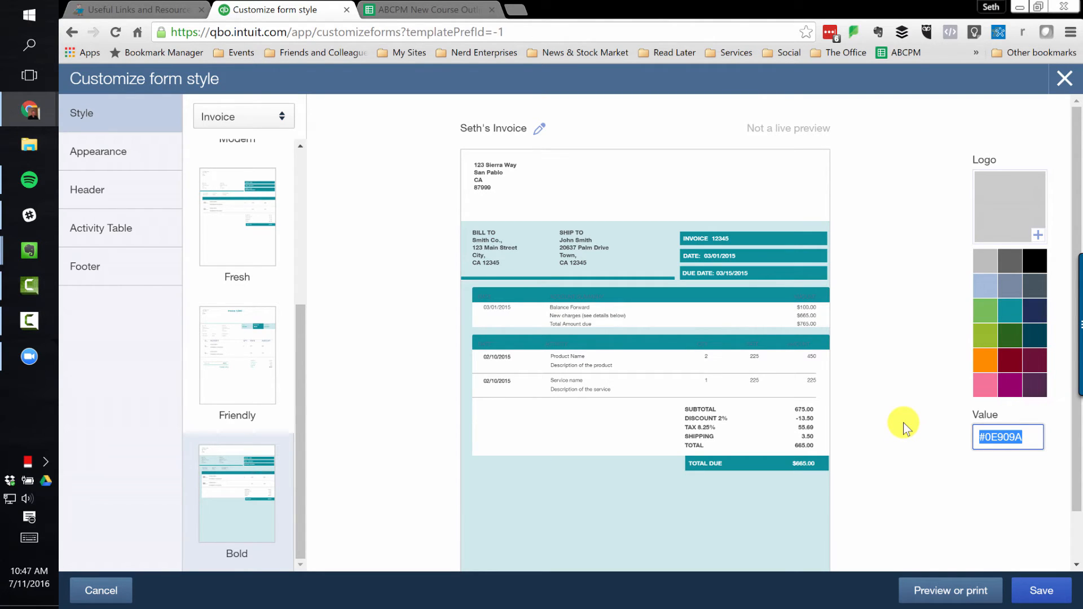
click(1007, 437)
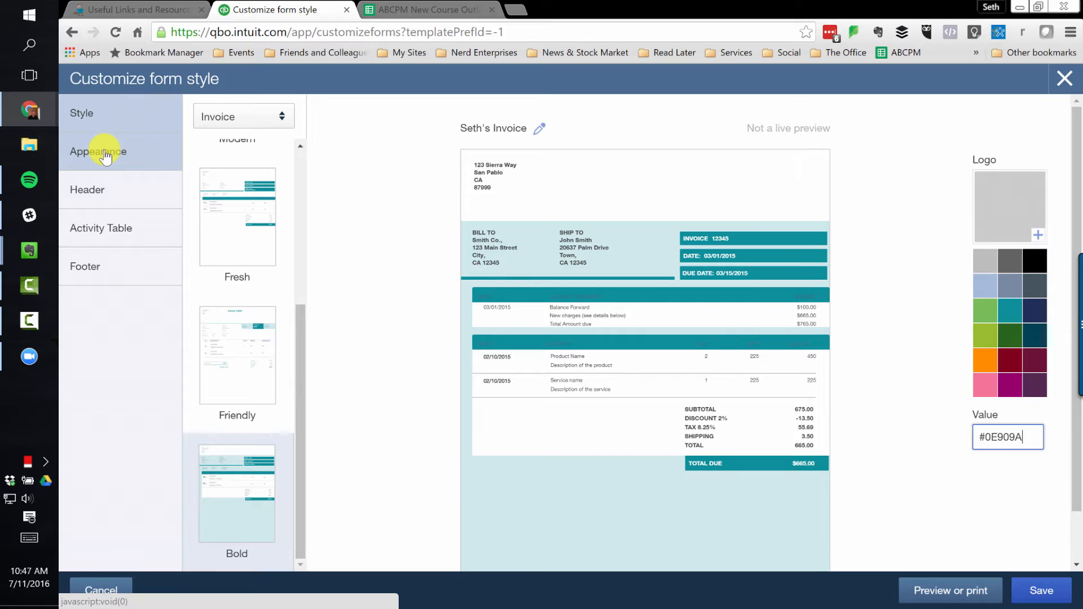
click(98, 151)
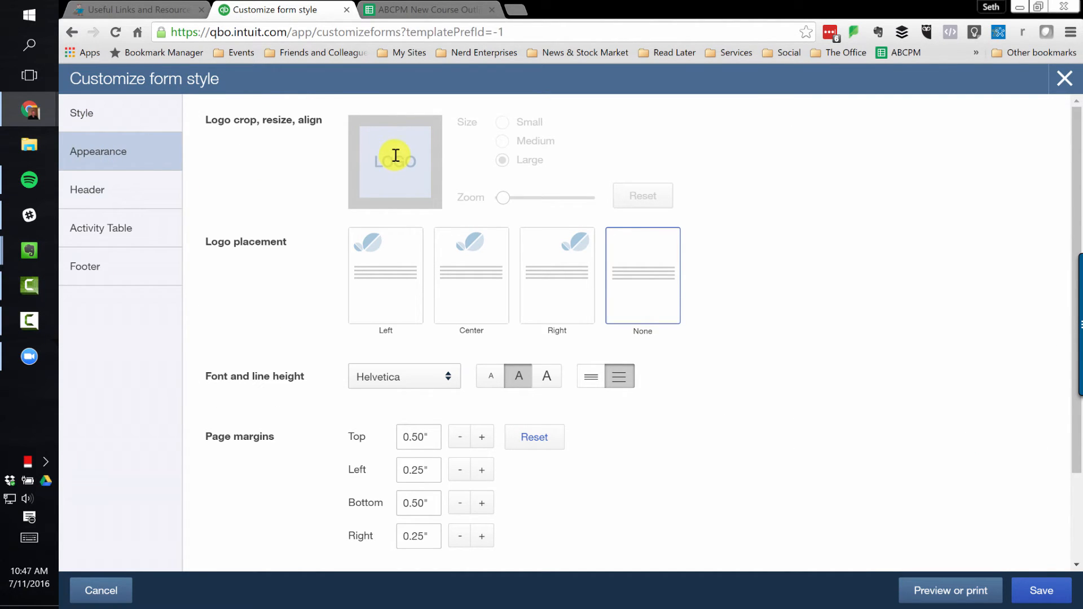
mouse_move(397, 218)
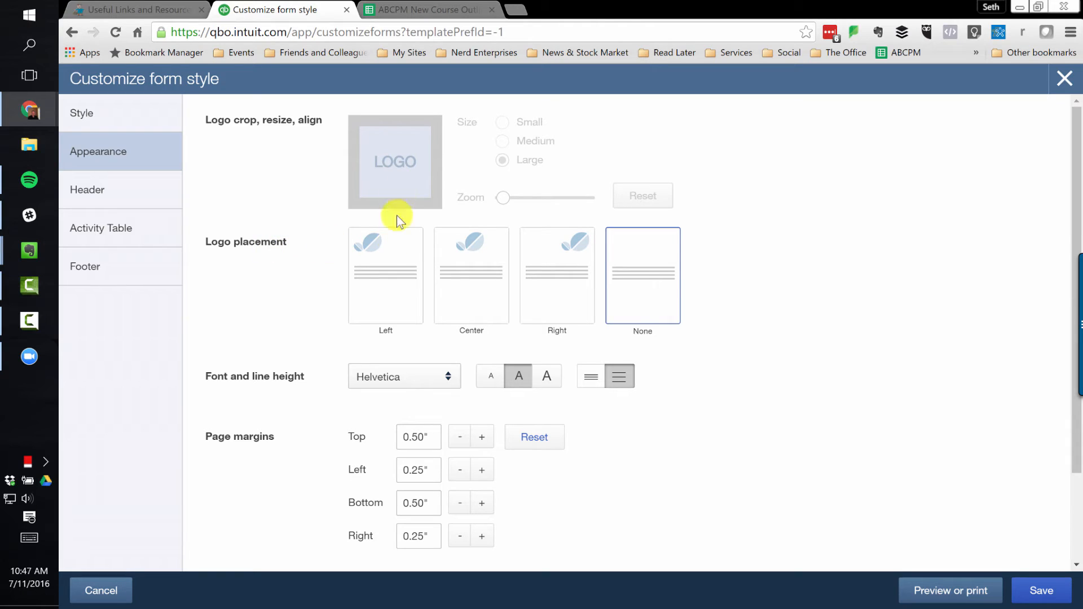
click(386, 275)
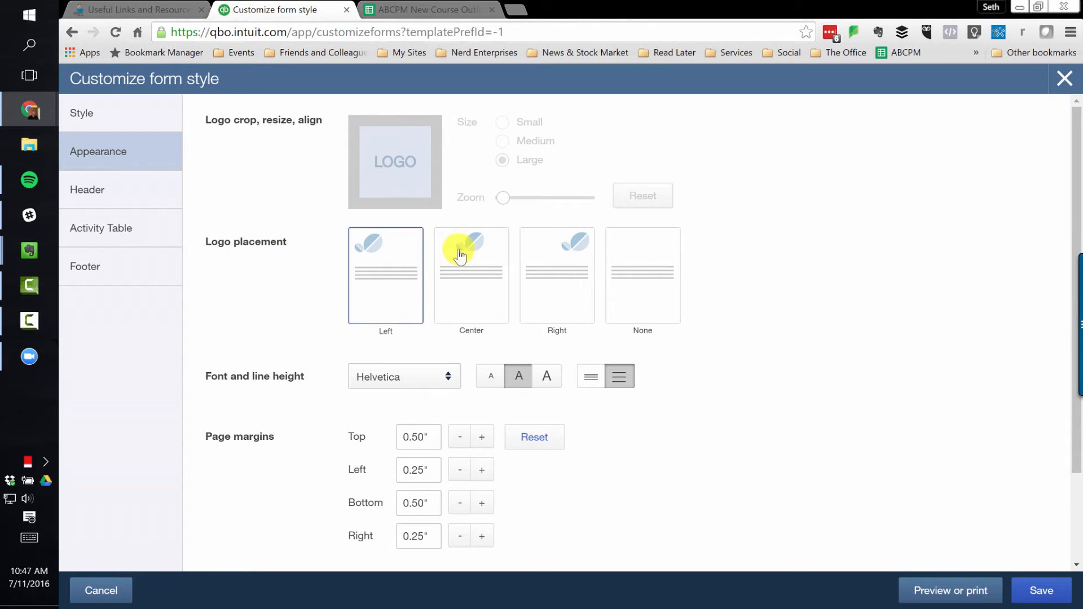
click(472, 276)
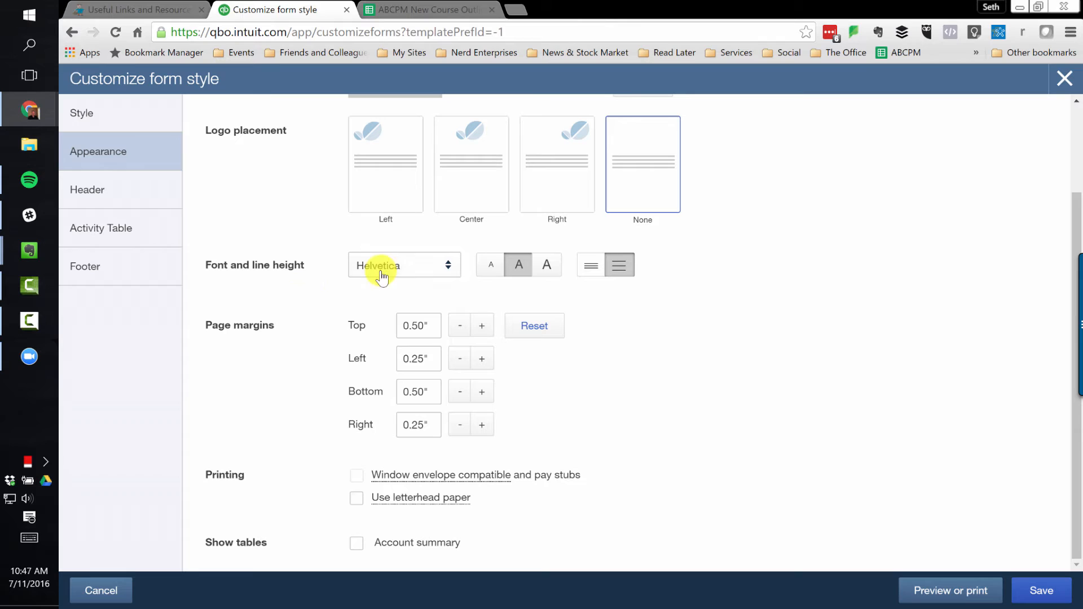
mouse_move(319, 384)
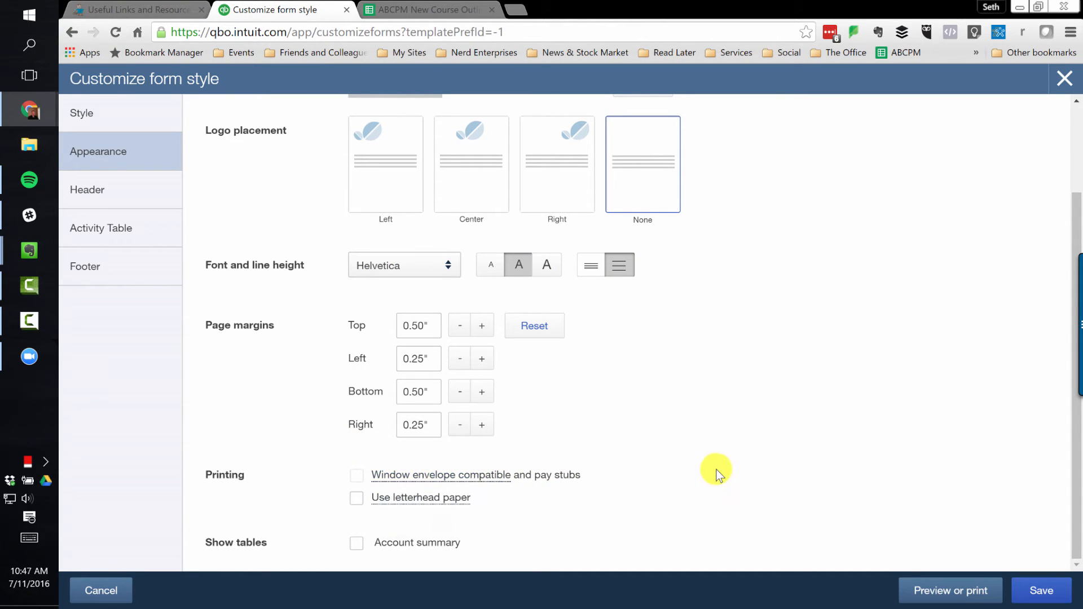
mouse_move(773, 475)
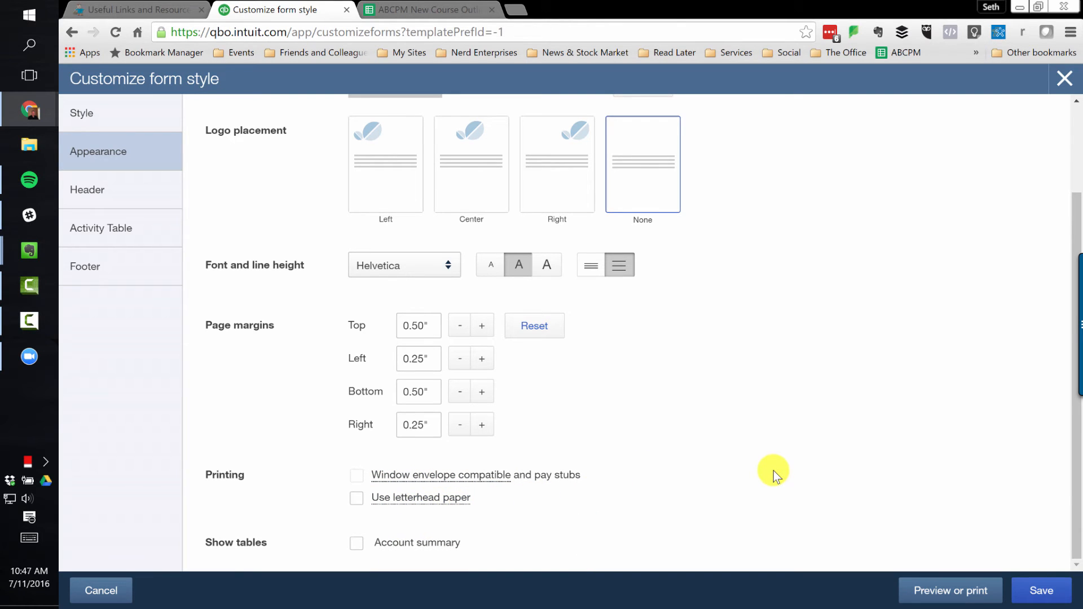
mouse_move(814, 435)
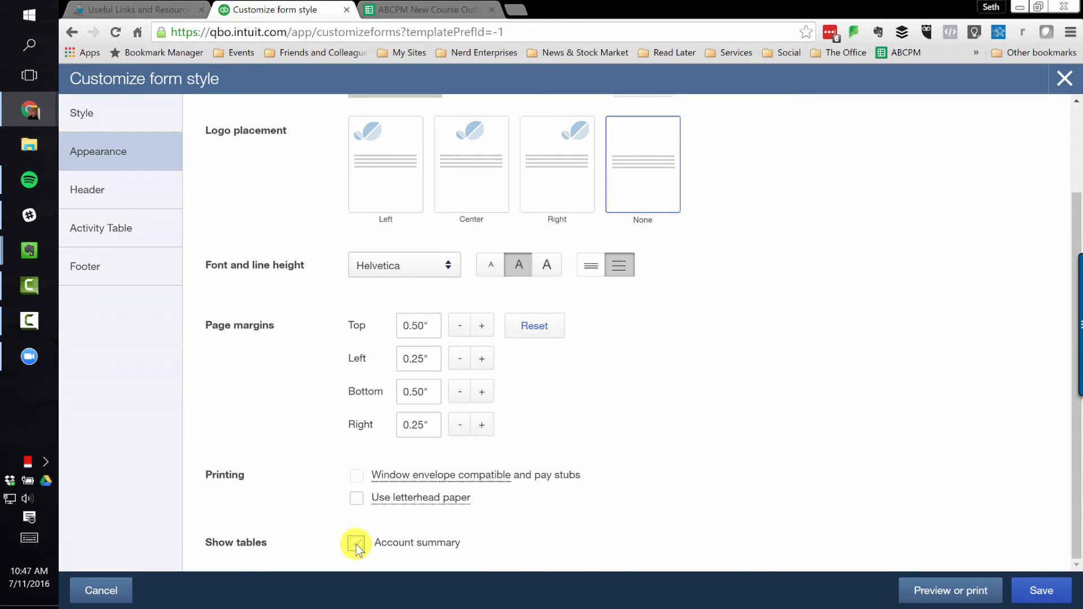
- Enable the Account summary table and confirm it in the invoice preview
click(357, 546)
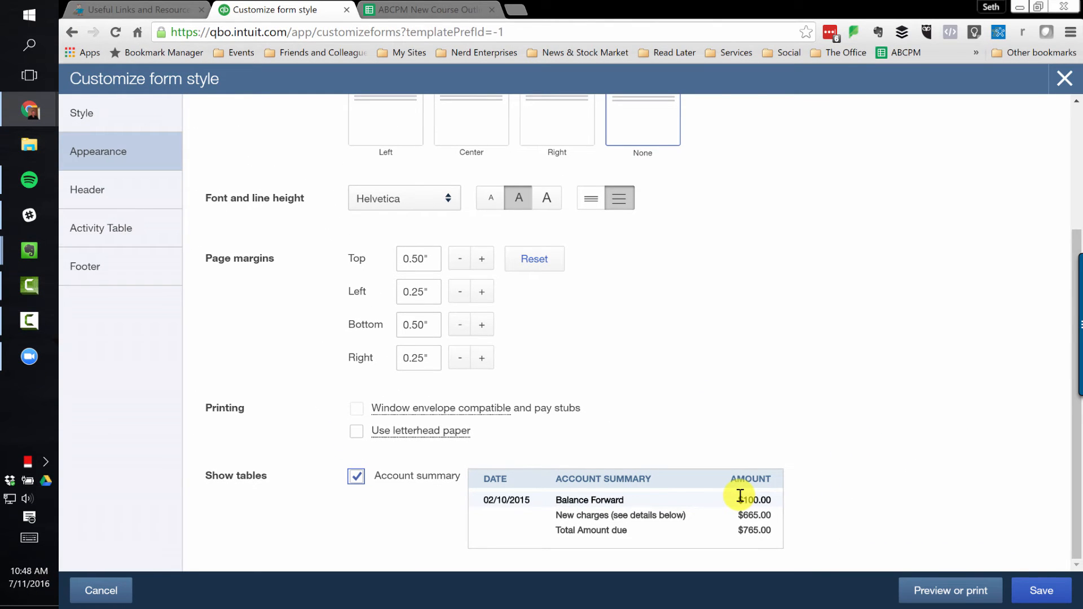
mouse_move(983, 404)
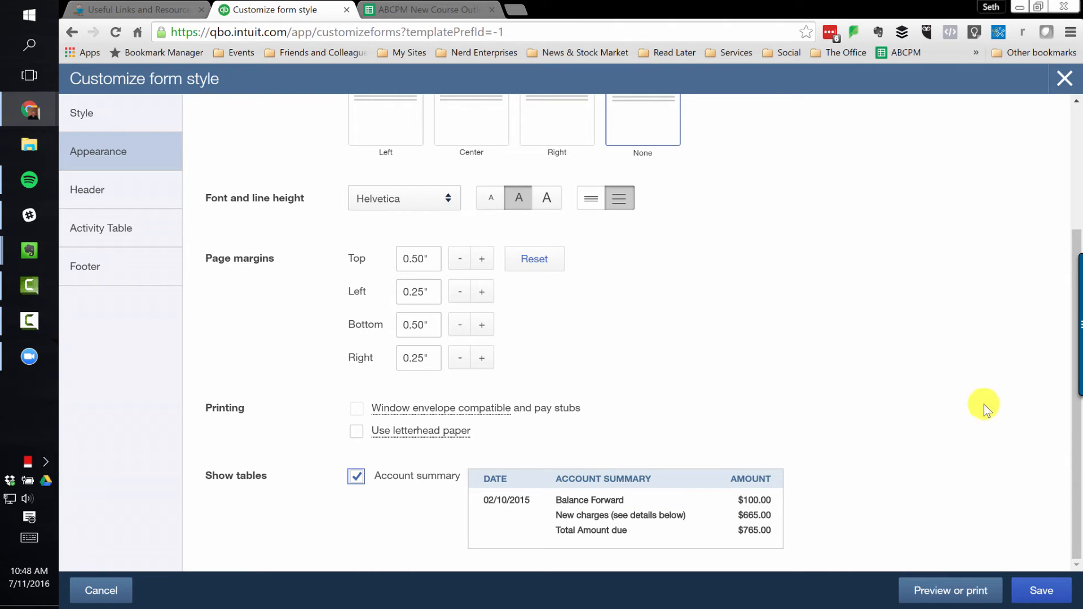
click(1041, 590)
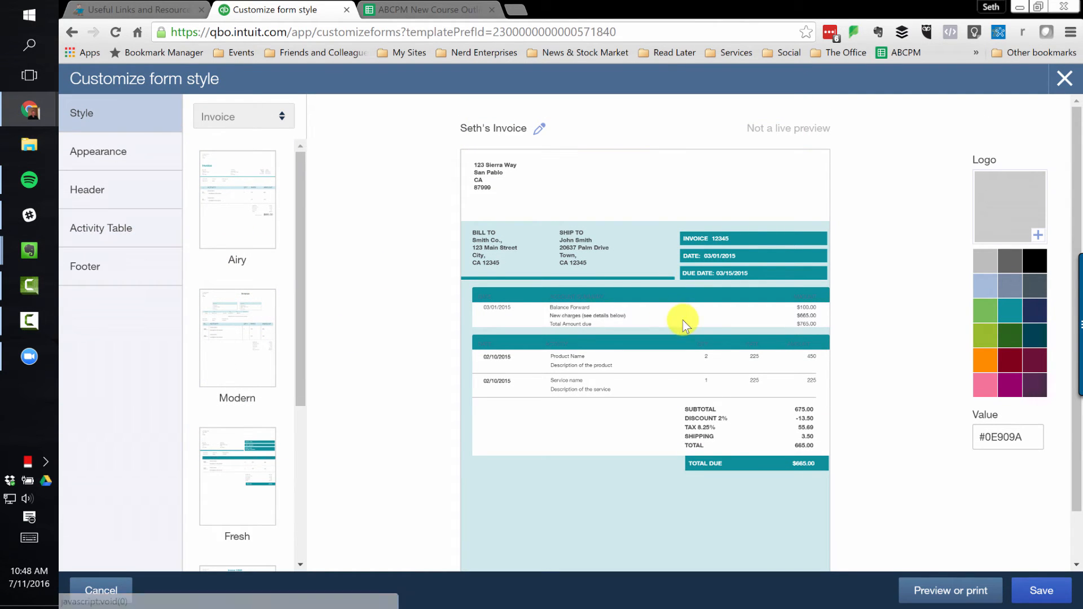
click(98, 151)
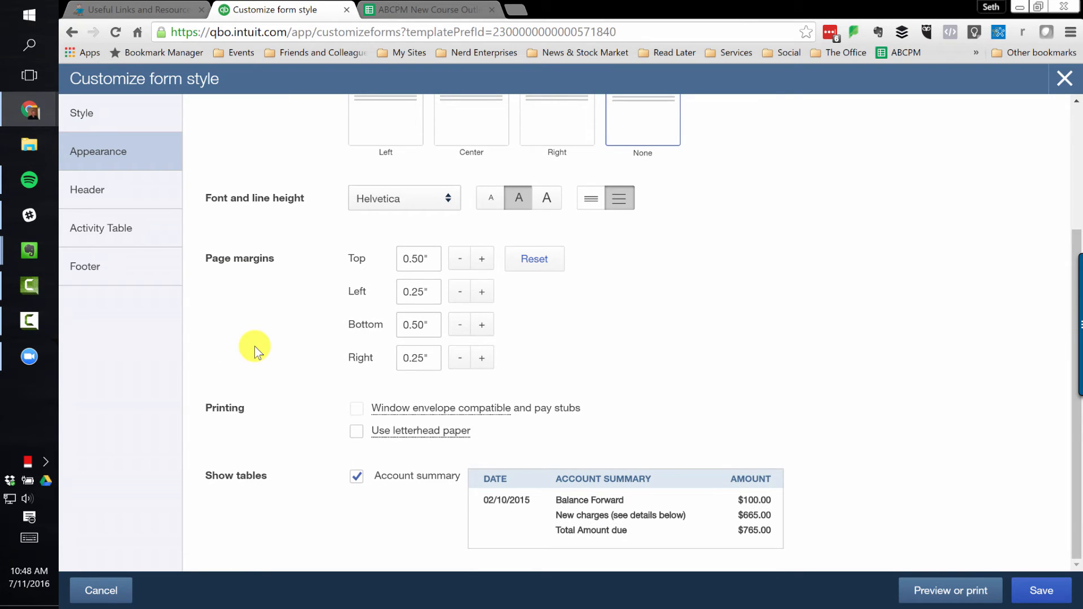
mouse_move(192, 198)
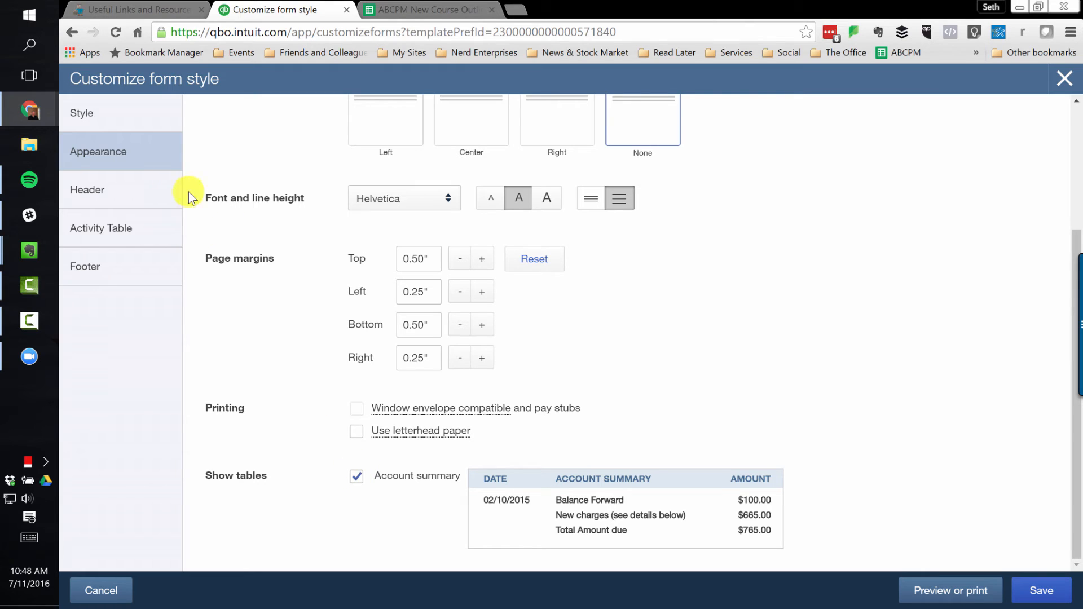
- In Header settings, show the company phone and website on the invoice
click(88, 190)
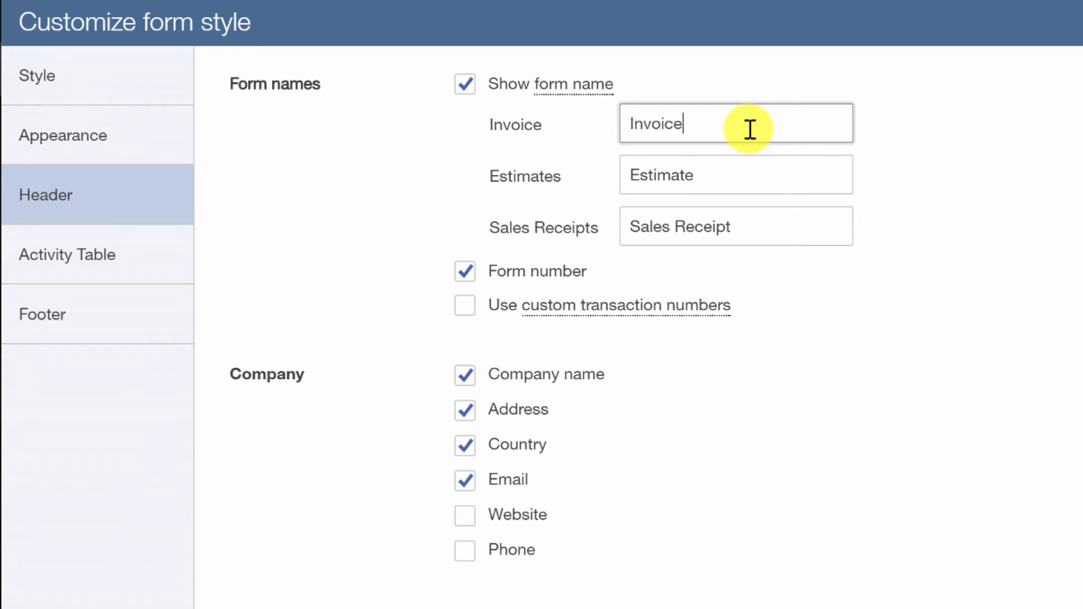
mouse_move(463, 305)
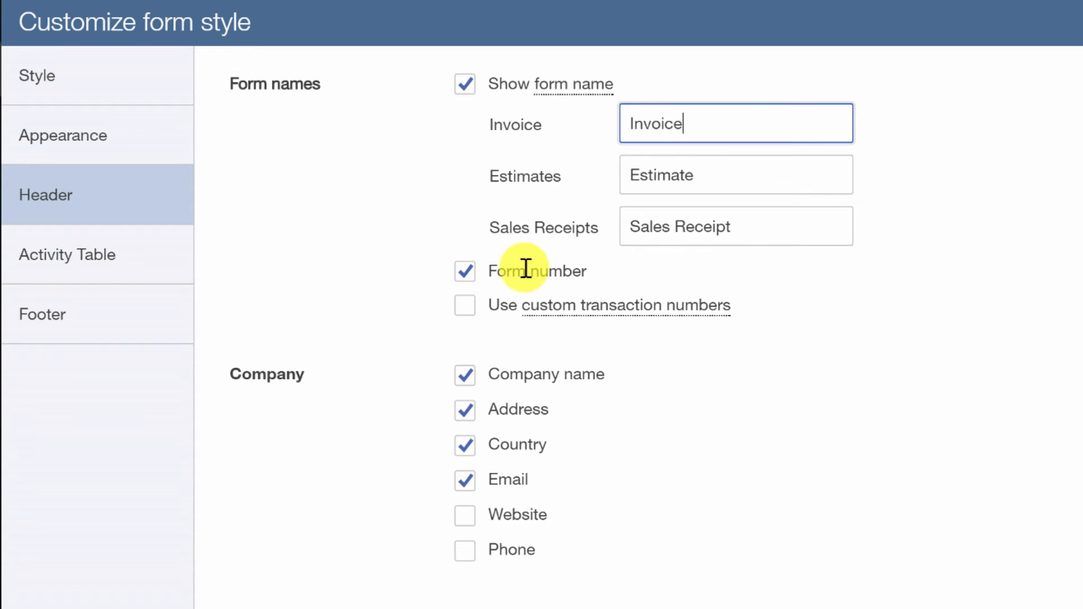
scroll(down, 3)
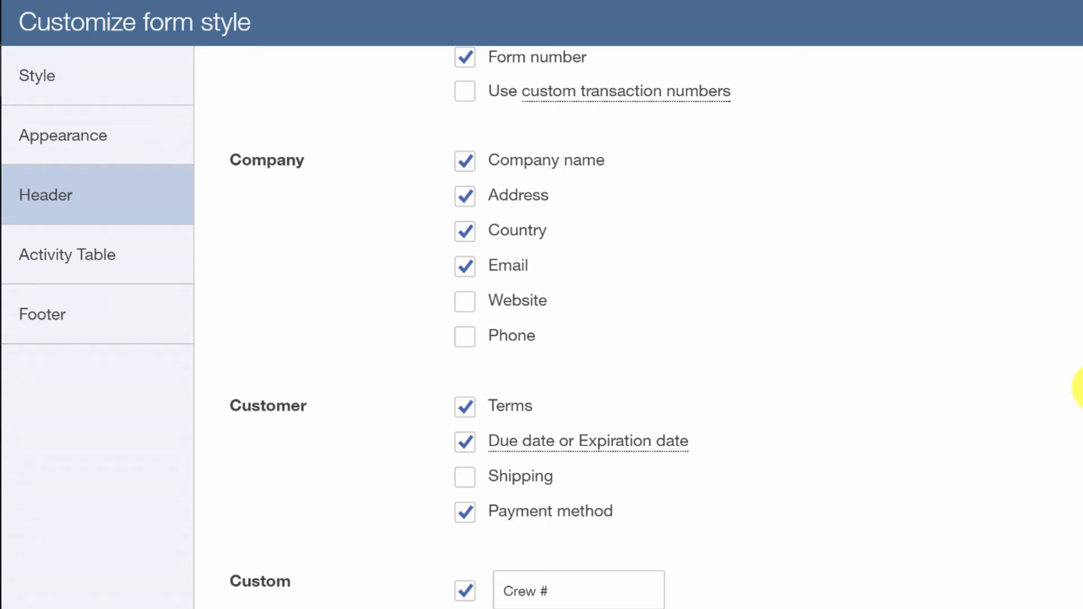
click(463, 300)
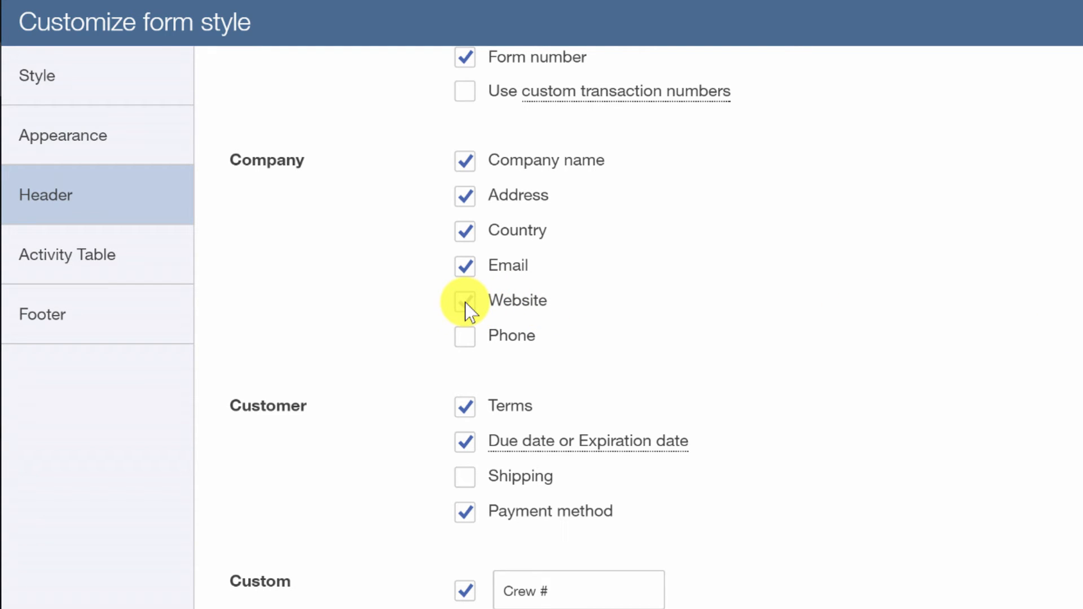
click(464, 336)
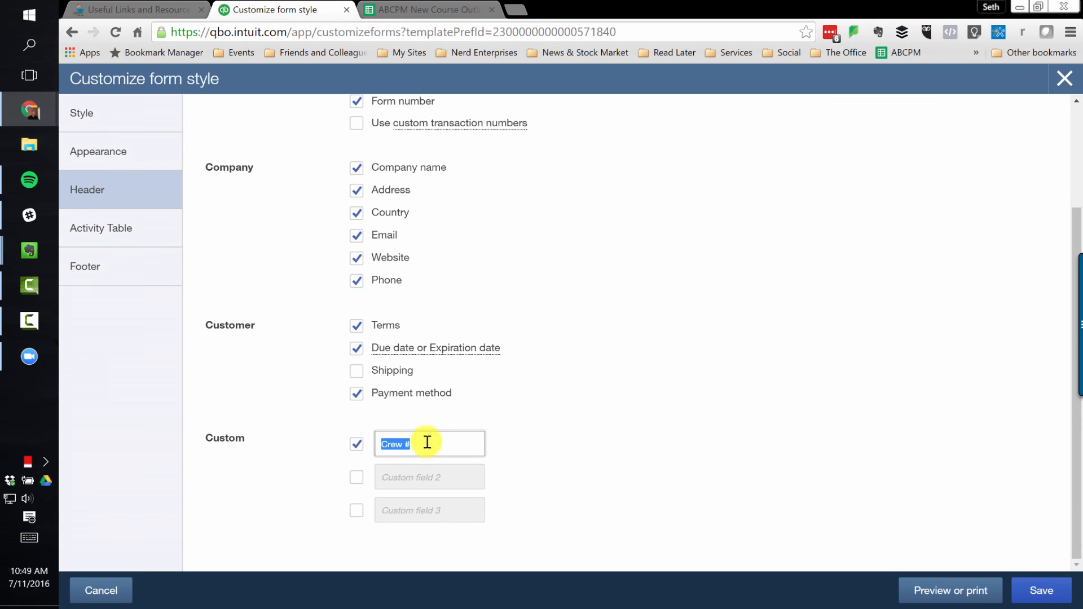
mouse_move(452, 436)
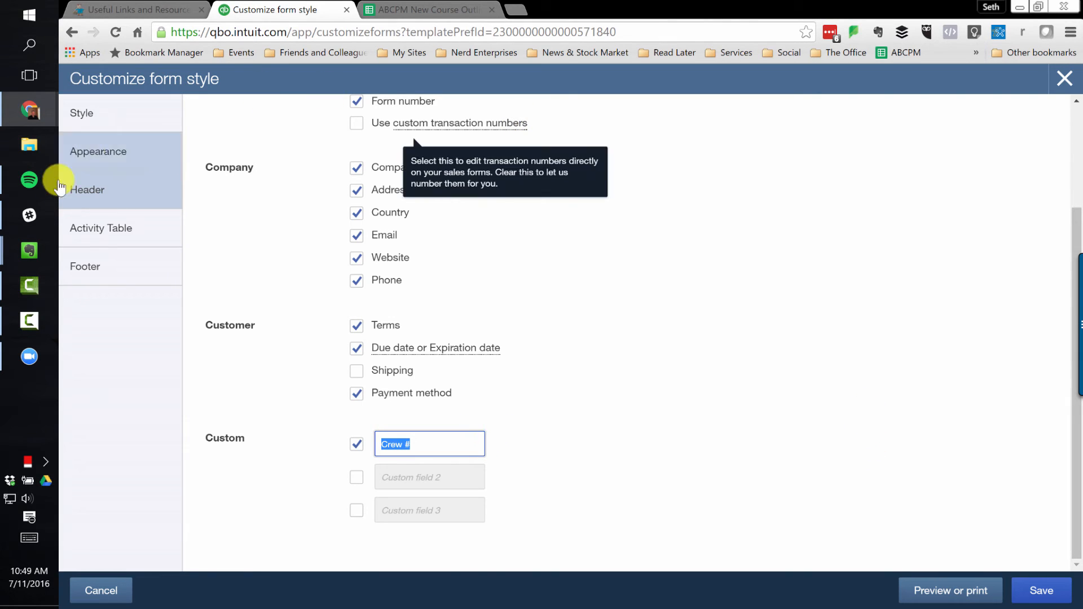
- Add a Date column labelled 'Service Date' and fold quantity and rate into Description
click(100, 228)
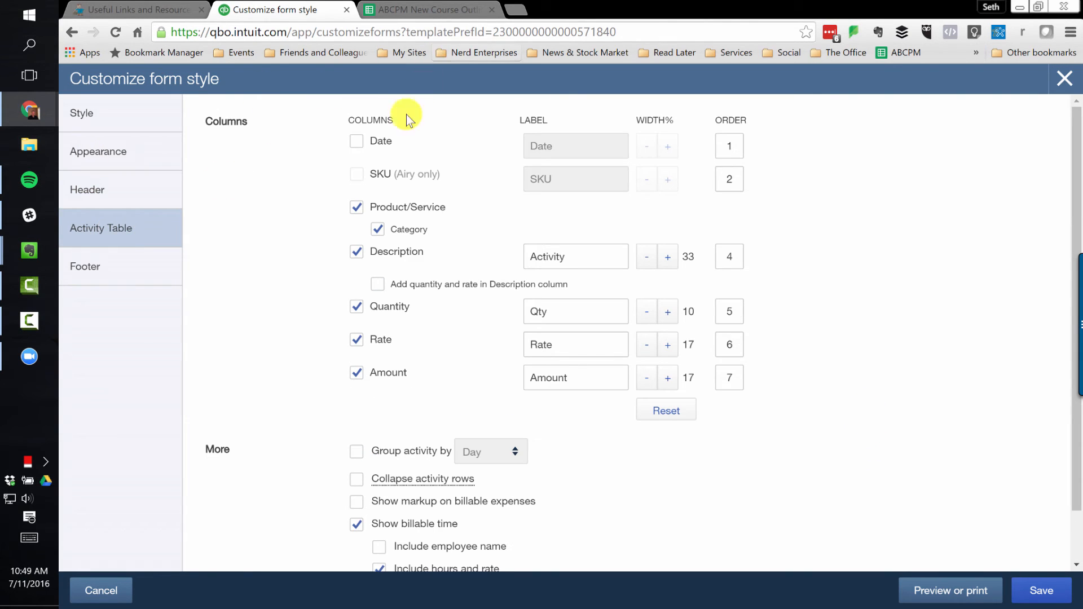
click(355, 141)
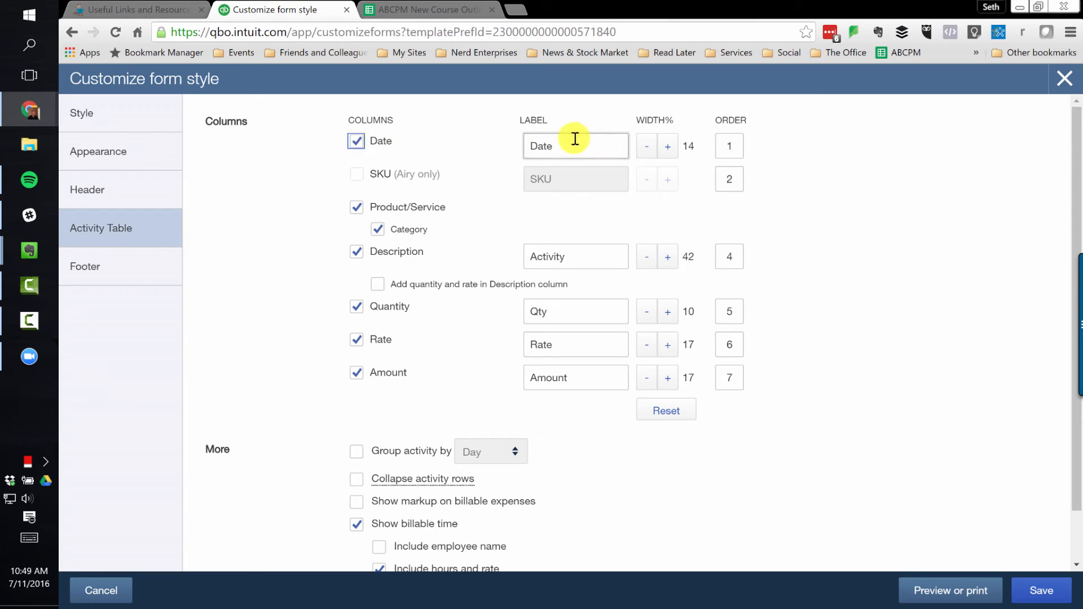
text(Service)
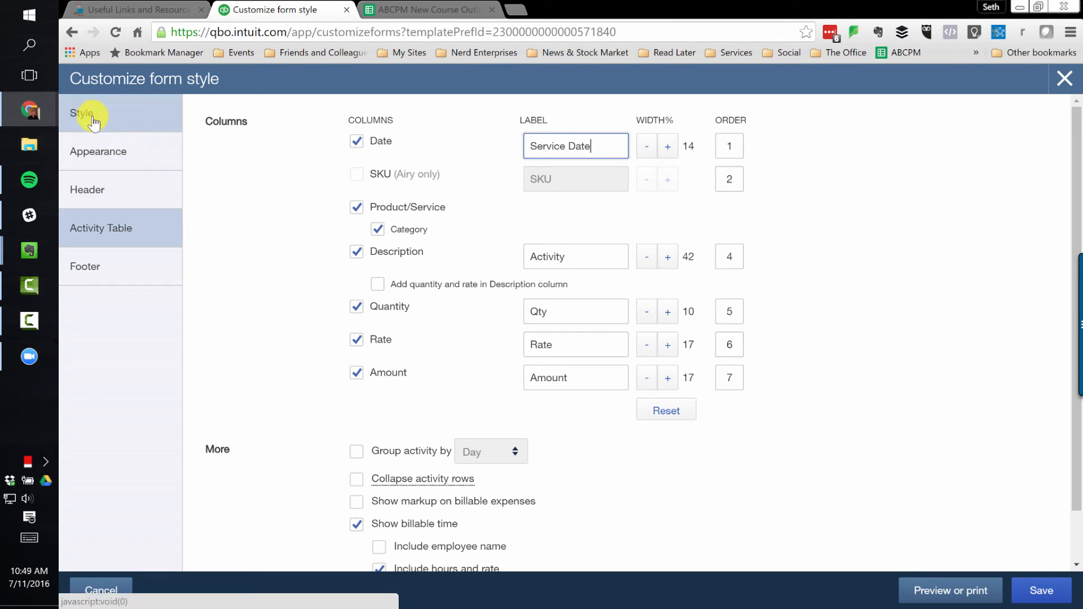
mouse_move(395, 202)
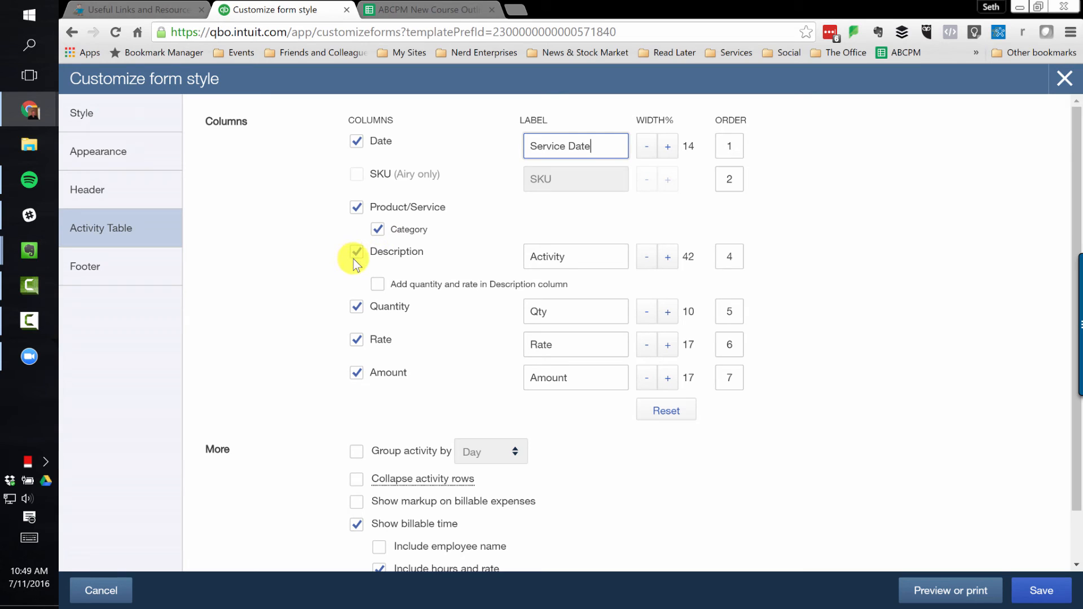
click(377, 284)
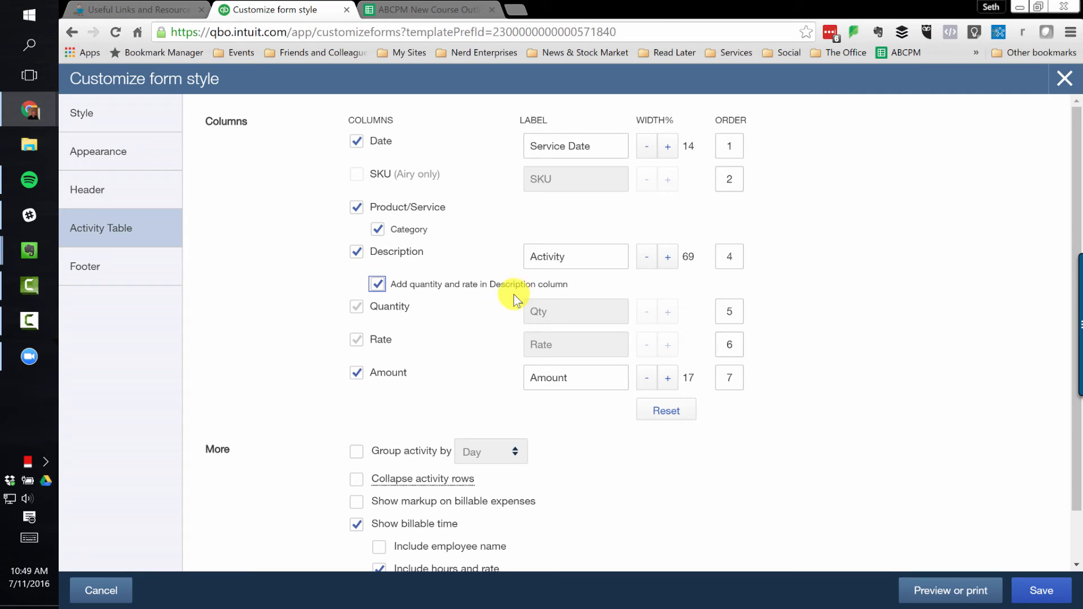
mouse_move(510, 291)
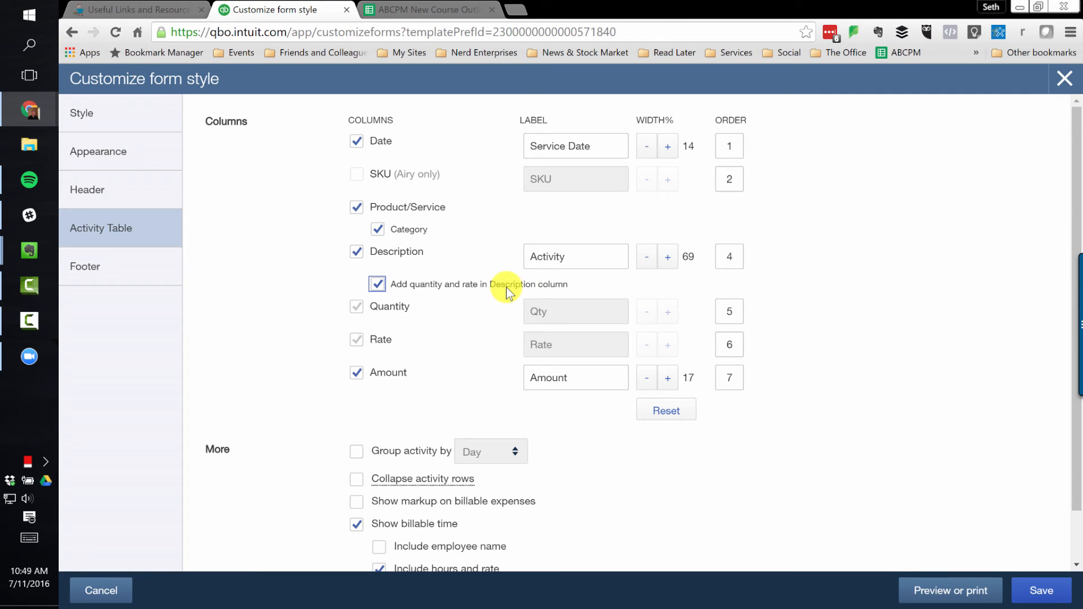
mouse_move(511, 344)
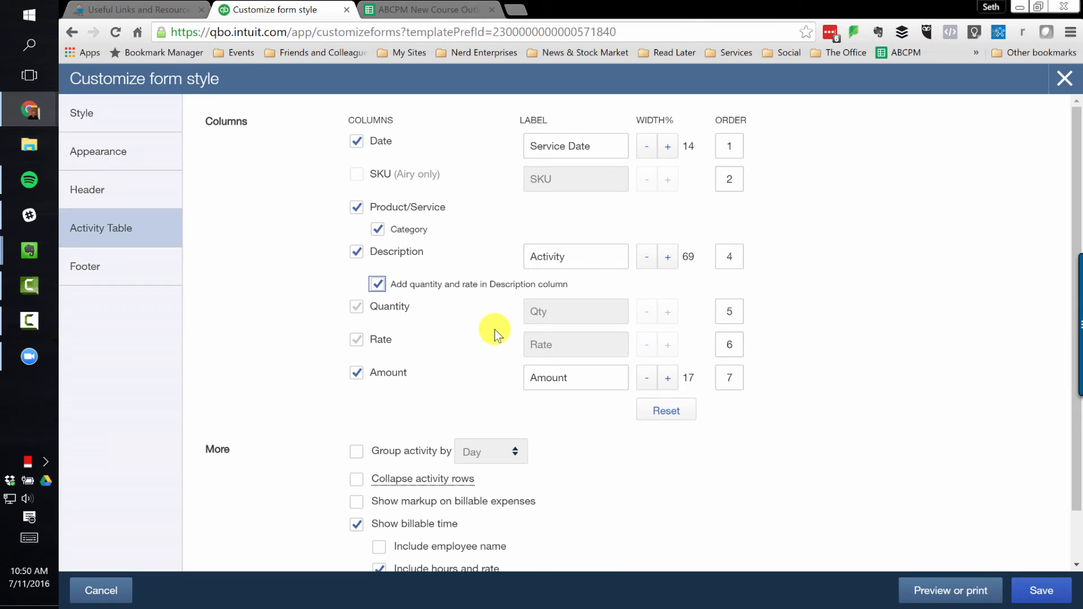
scroll(down, 3)
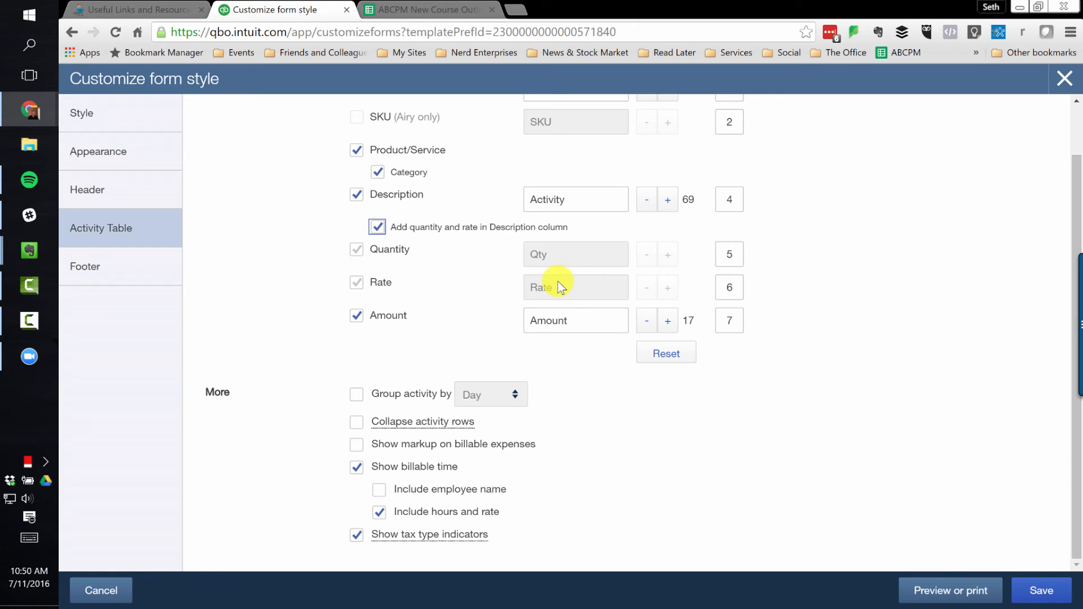
mouse_move(596, 289)
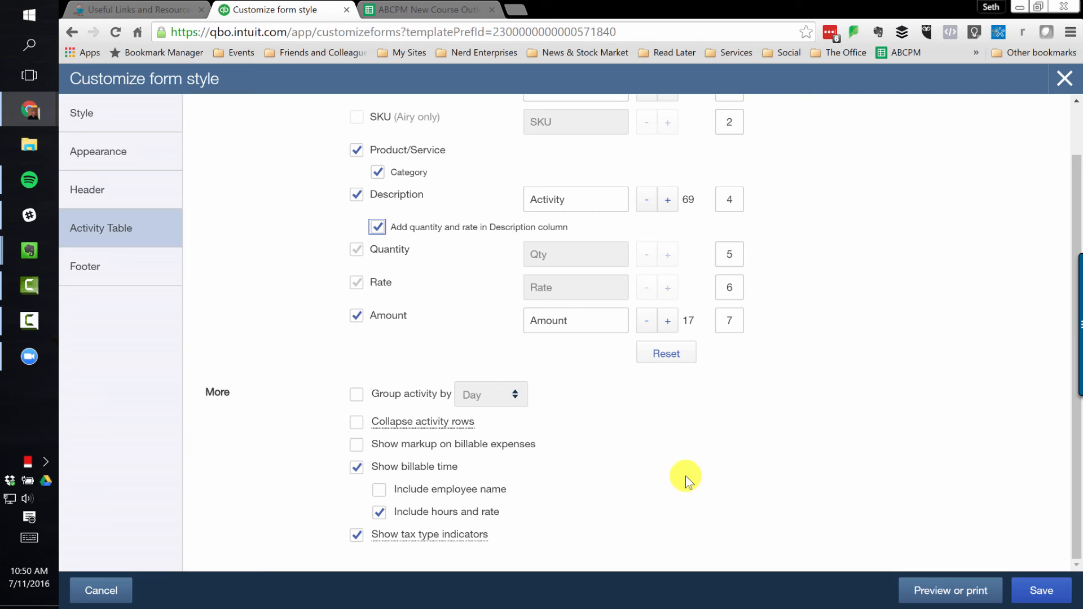
mouse_move(681, 478)
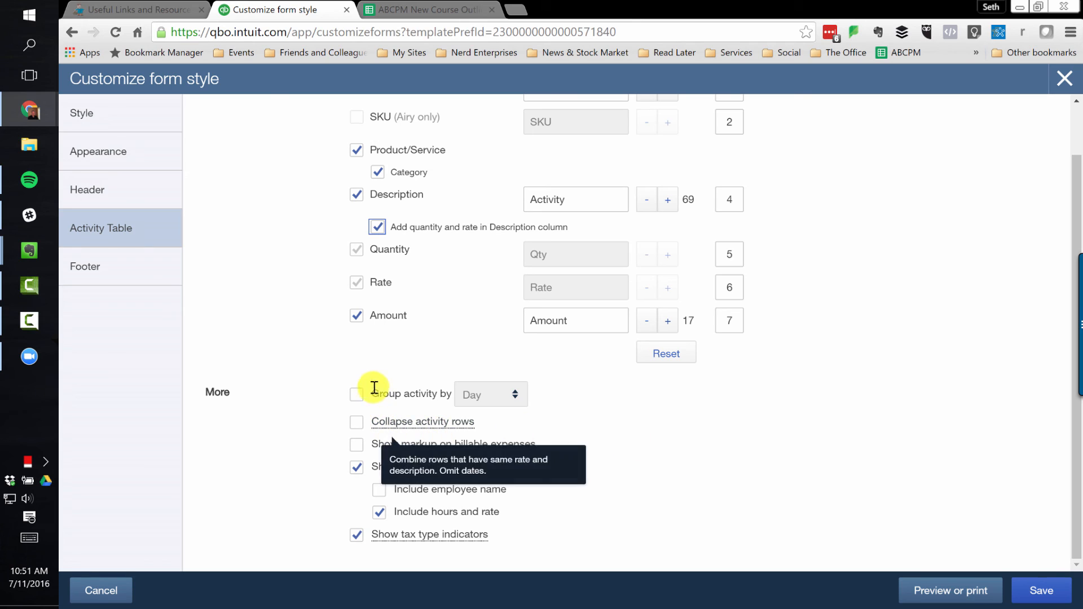
- Group activity by Month with subtotaled groups and collapsed rows sharing rate and description
click(356, 393)
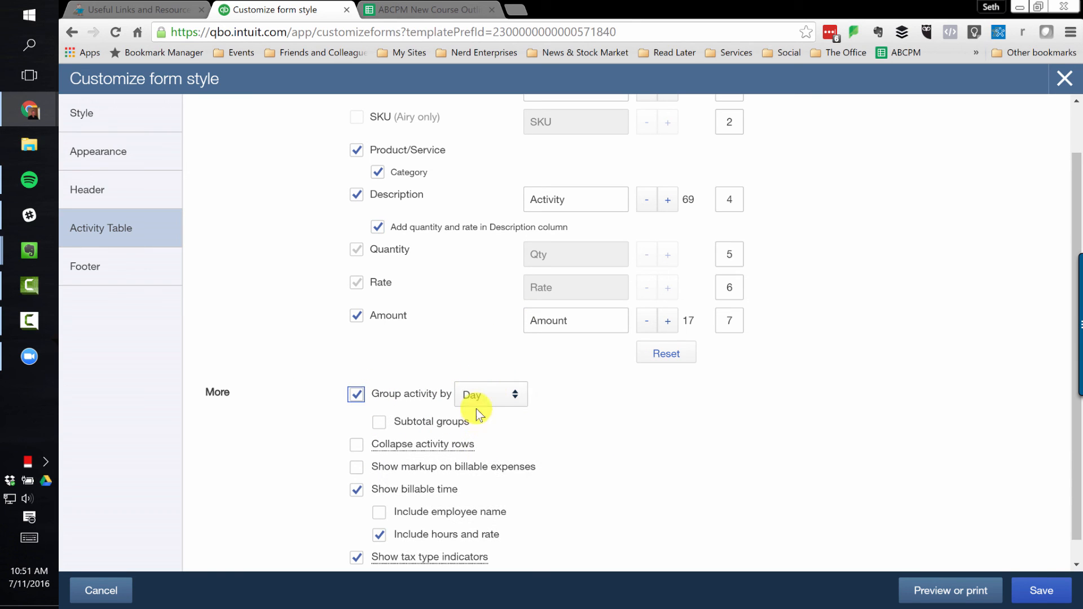
click(491, 394)
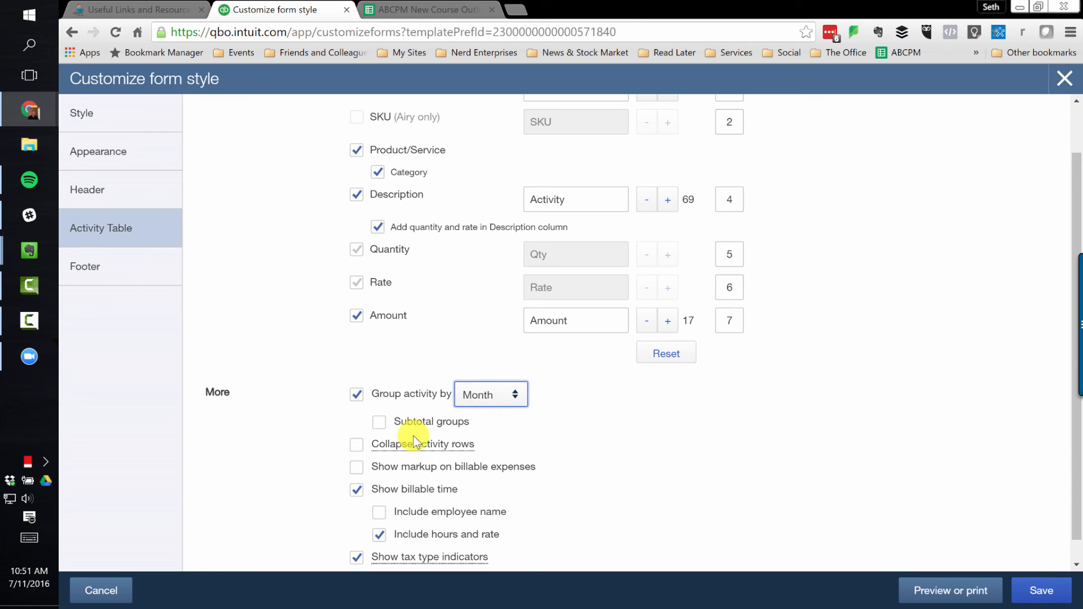
click(379, 422)
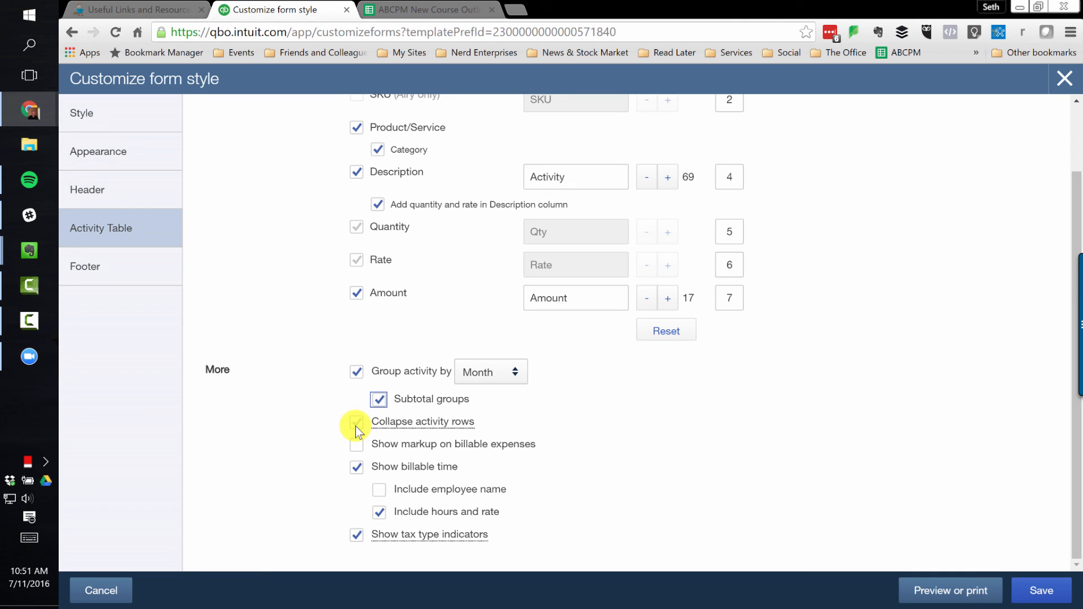
click(357, 421)
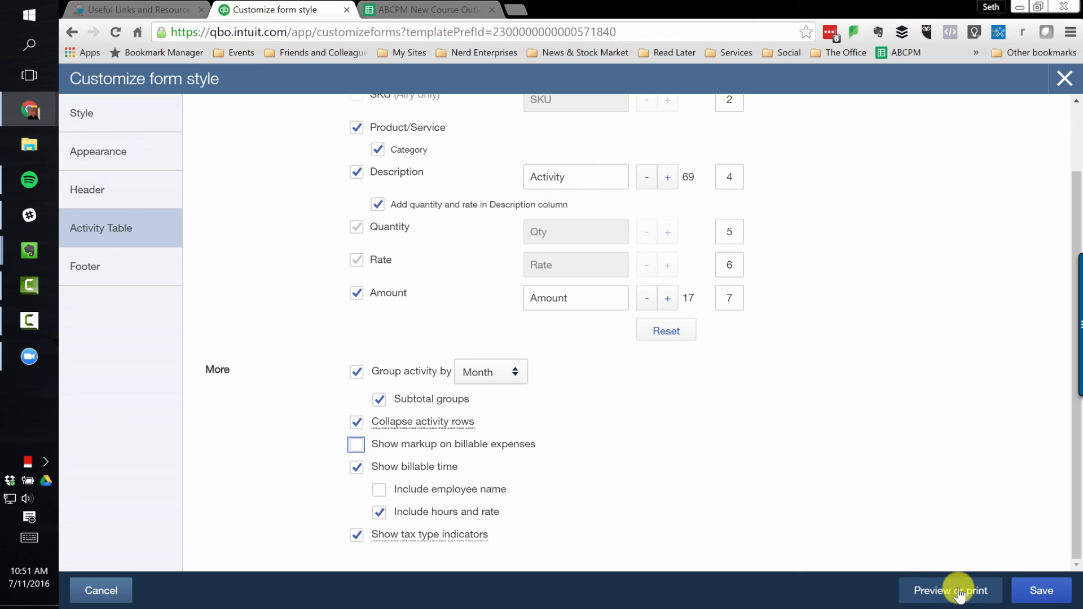
mouse_move(762, 478)
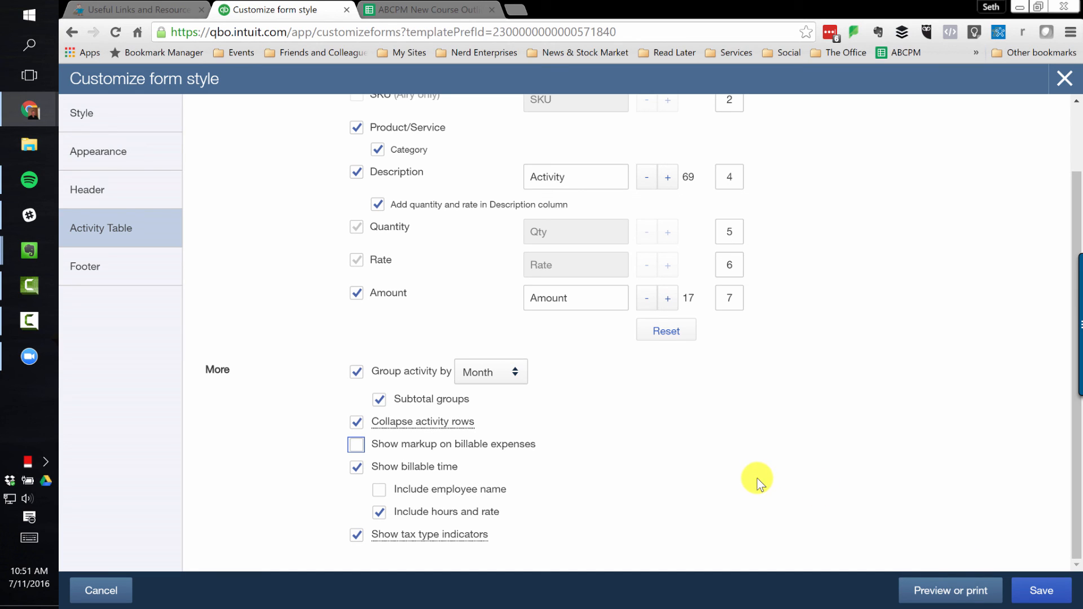
mouse_move(421, 421)
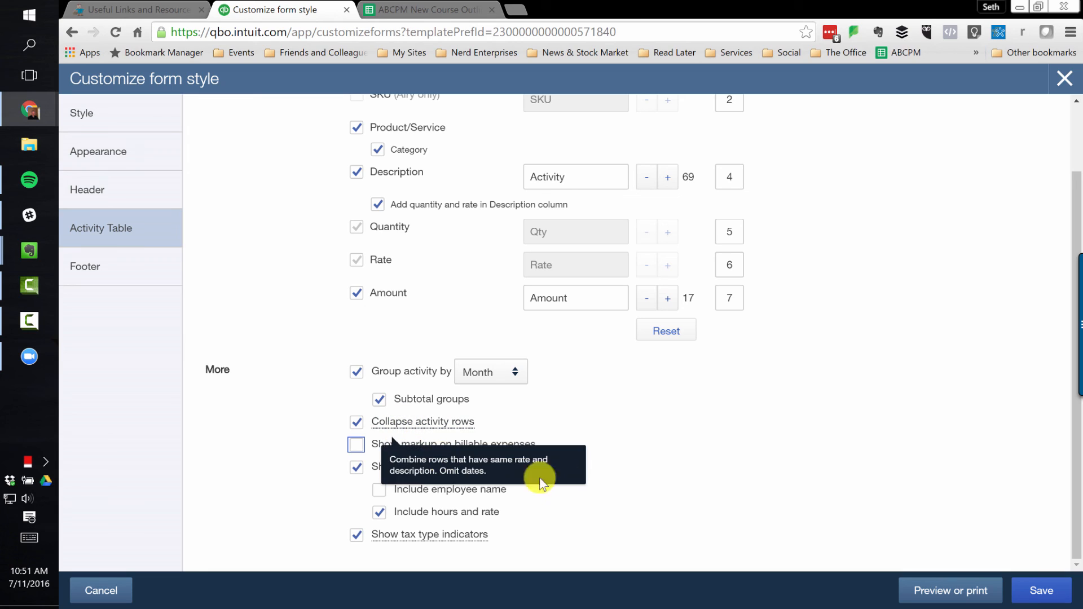
mouse_move(696, 451)
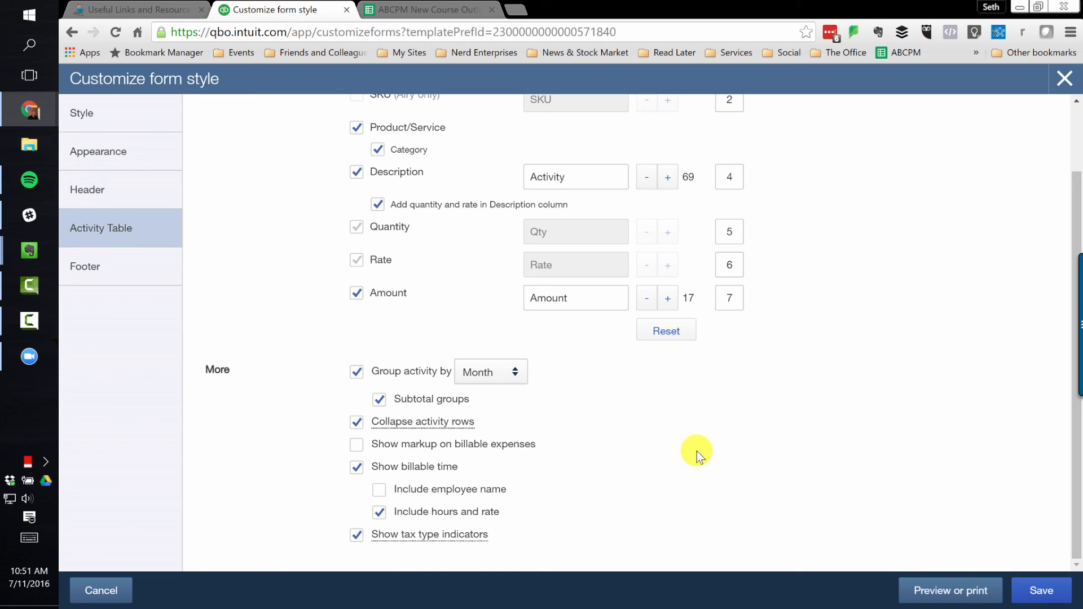
mouse_move(693, 459)
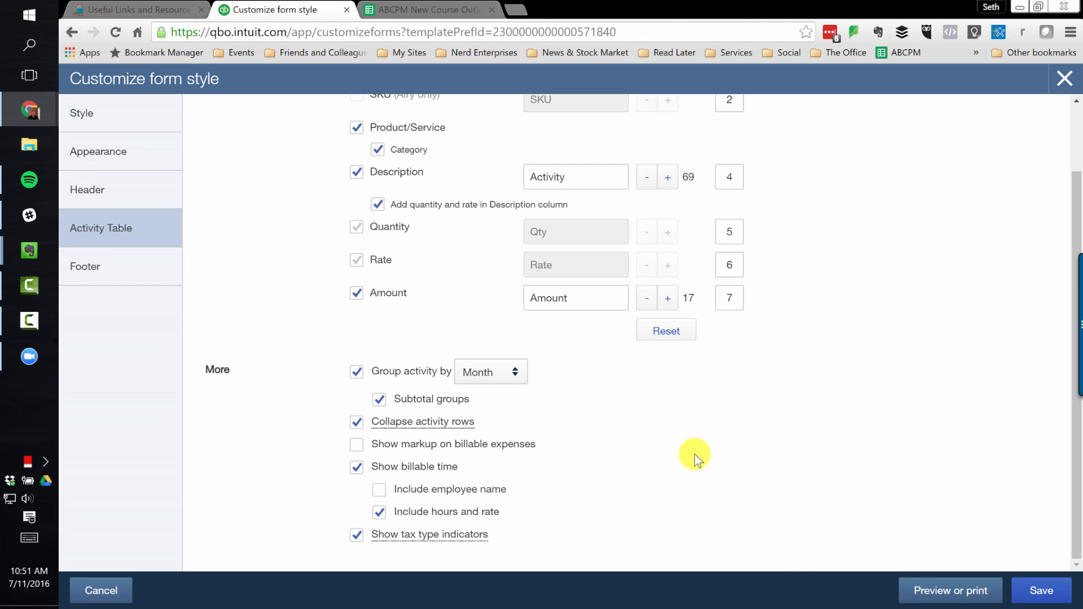
mouse_move(687, 454)
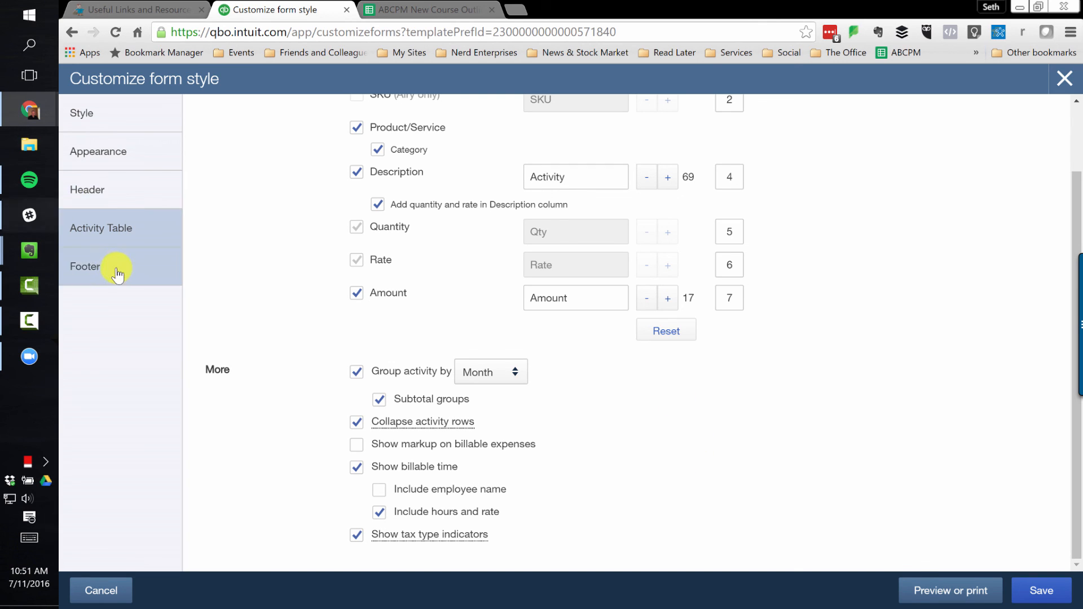
click(86, 267)
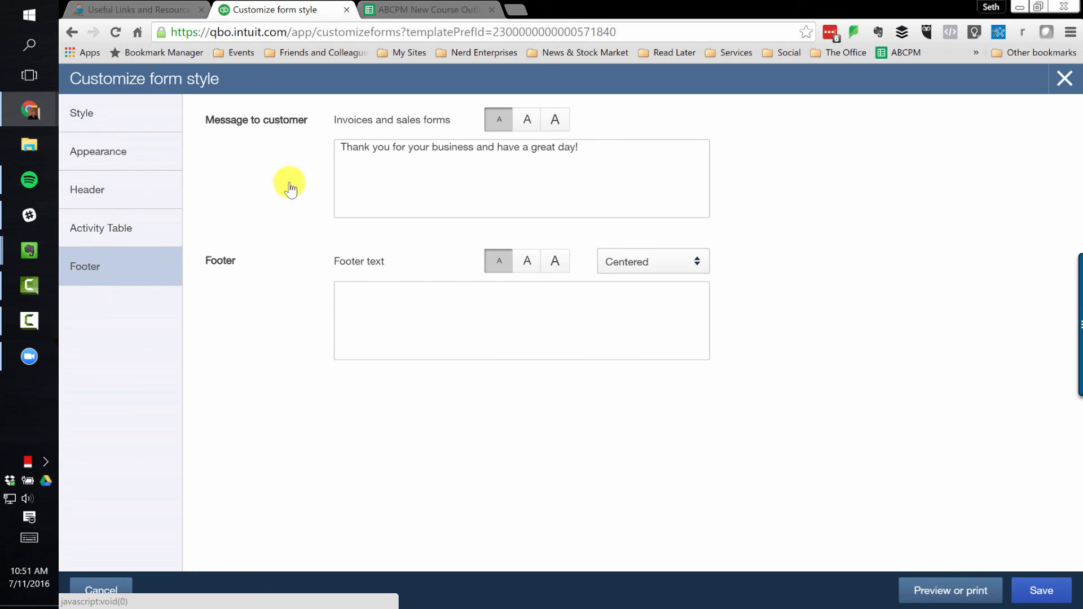
- Leave the footer text empty and return to sethdavid.com's Useful Links and Resources page
click(521, 319)
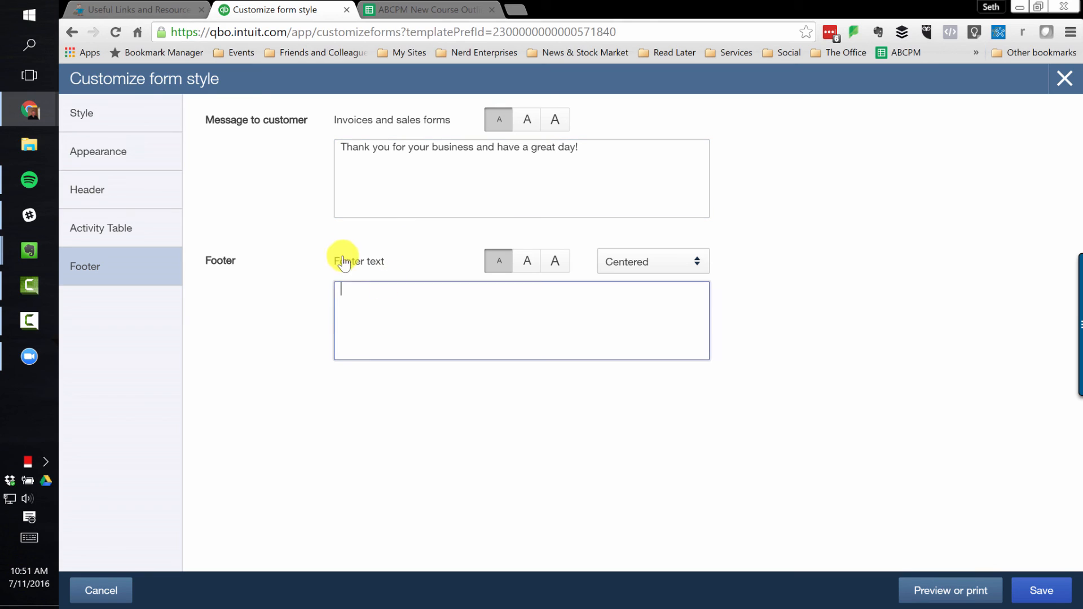
mouse_move(540, 247)
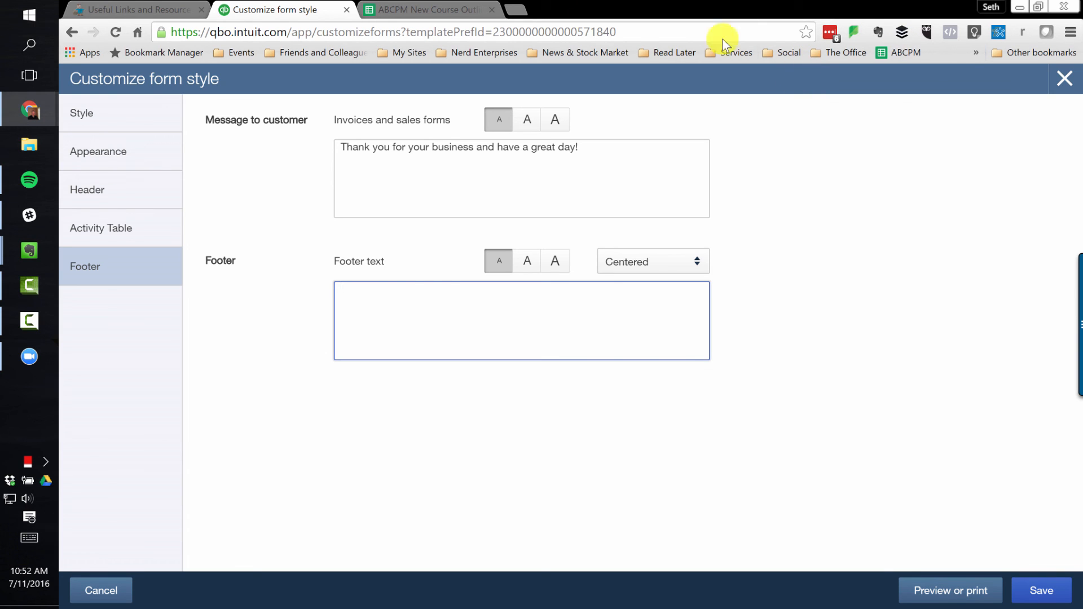
click(134, 10)
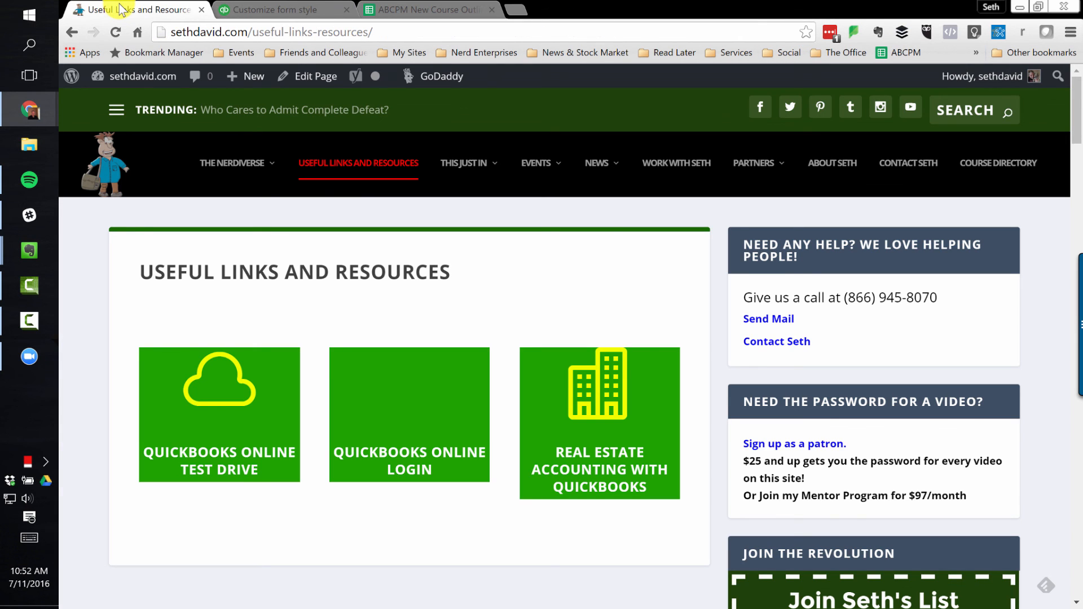